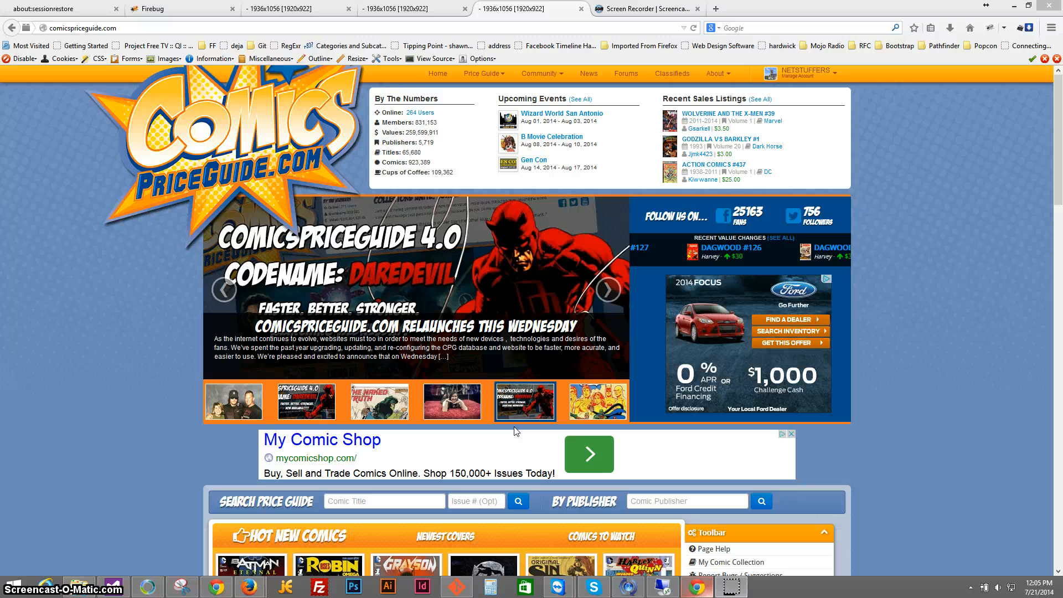
Search the price guide for the comic title Spider-man
left_click(607, 289)
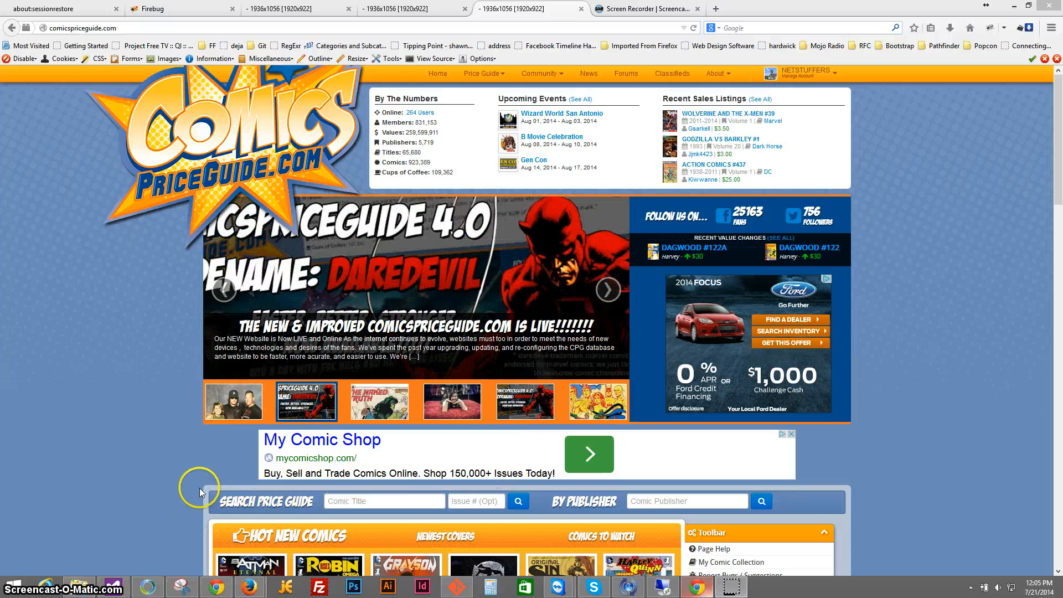
mouse_move(775, 508)
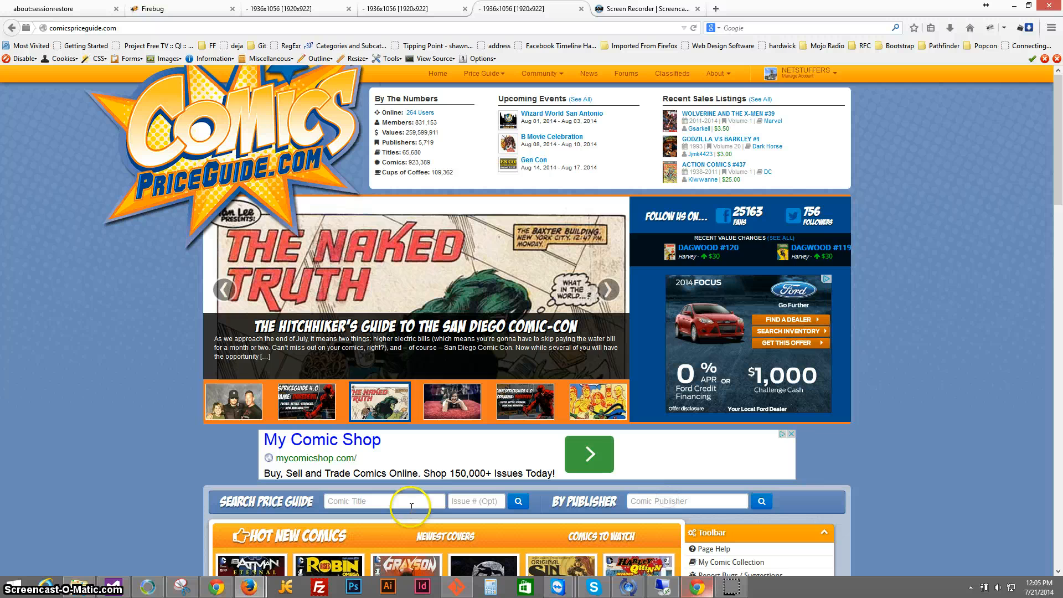
type("Spider-man")
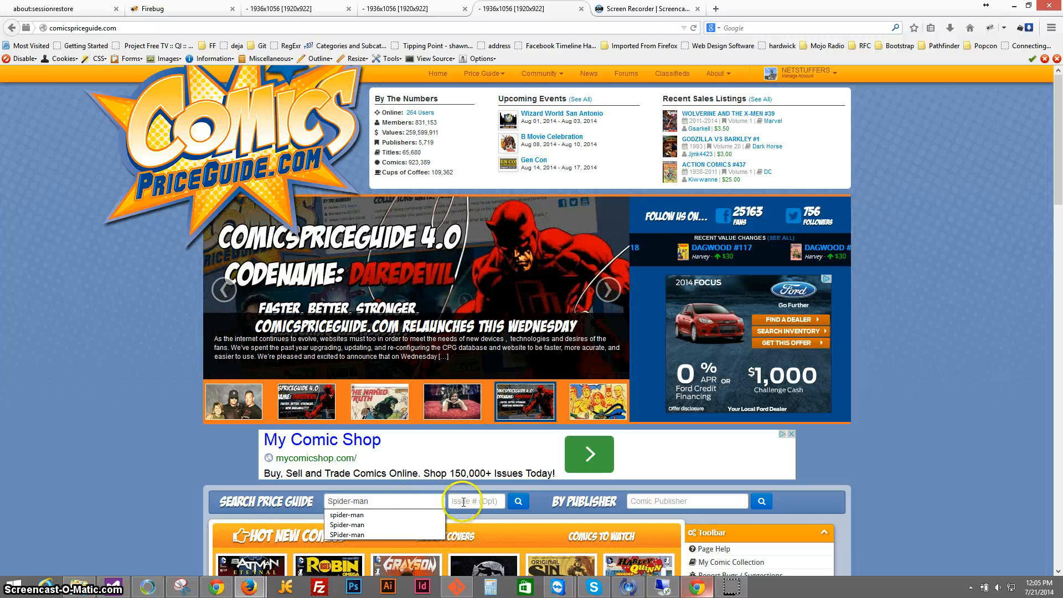
left_click(517, 501)
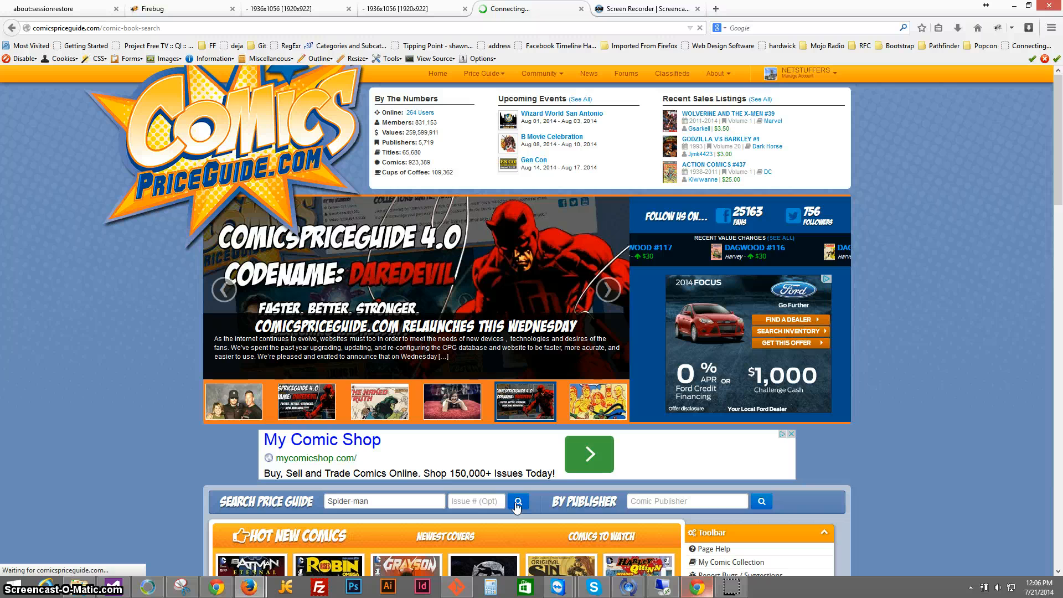
left_click(517, 501)
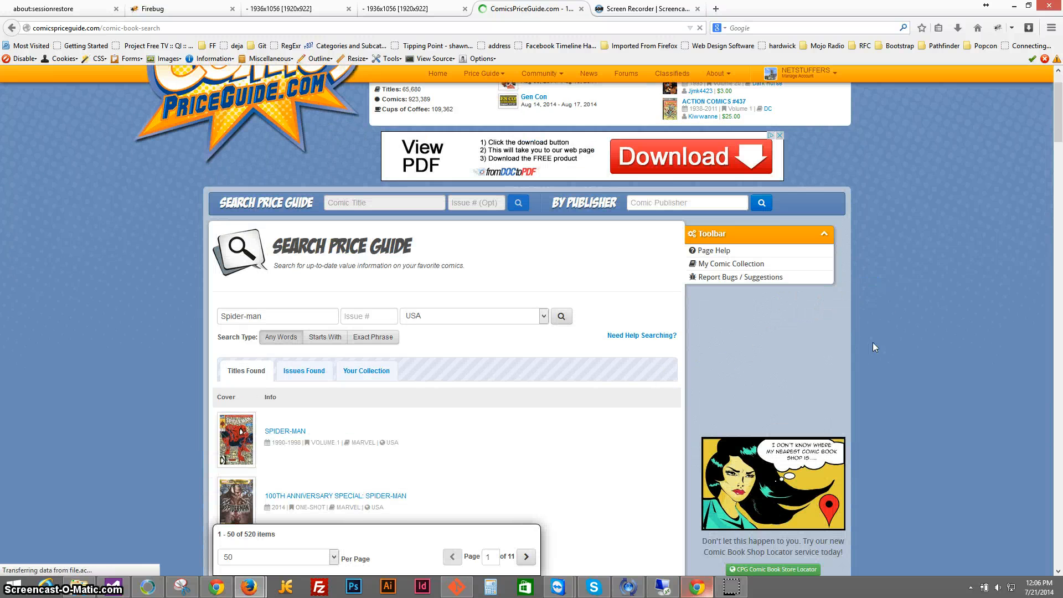
Browse the 520 Titles Found results and move to the Issue # field
scroll("down", 3)
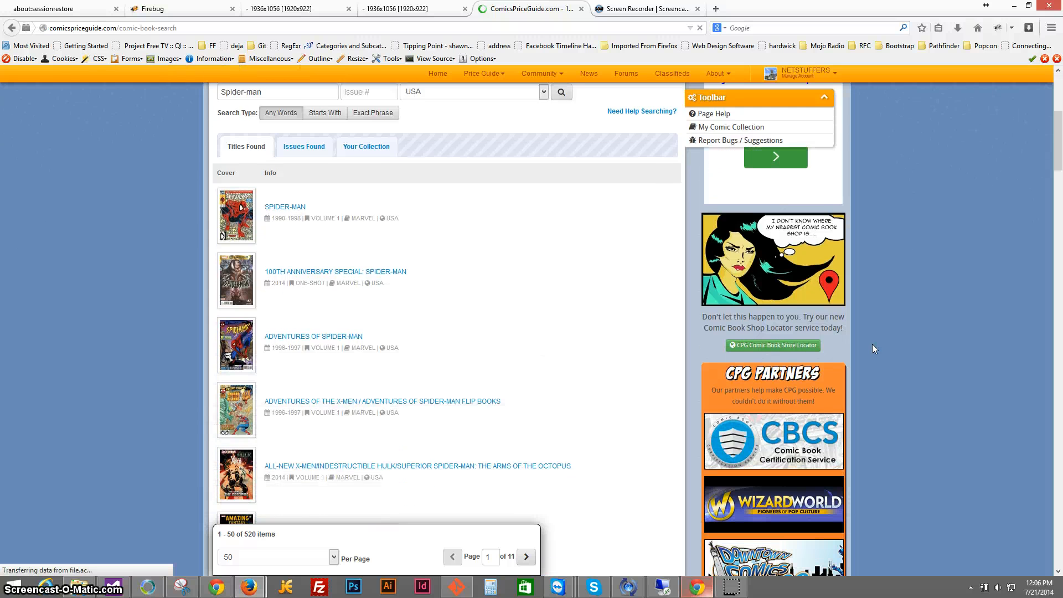
scroll("down", 3)
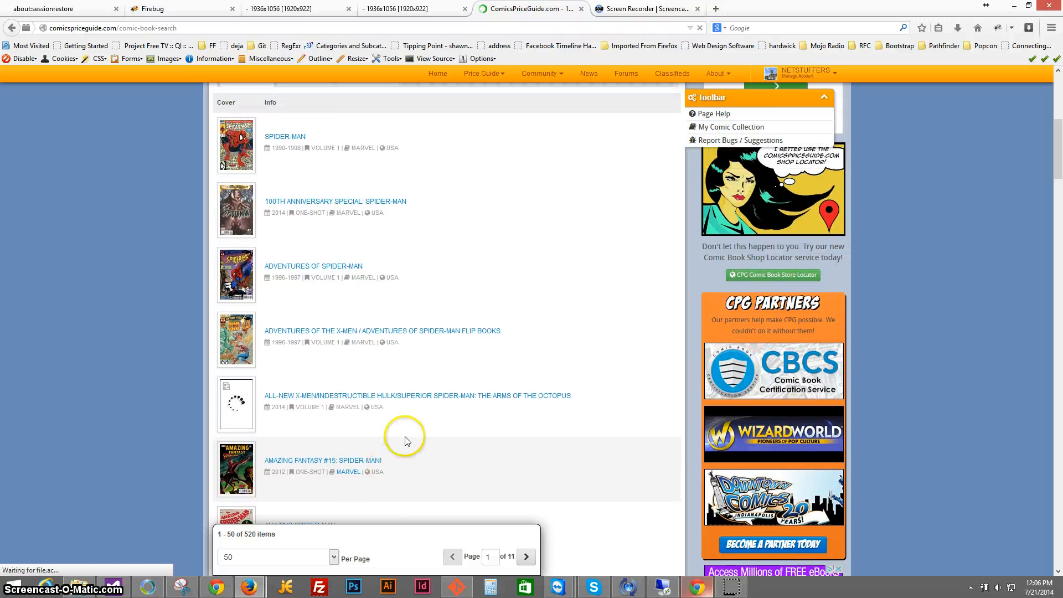
scroll("up", 3)
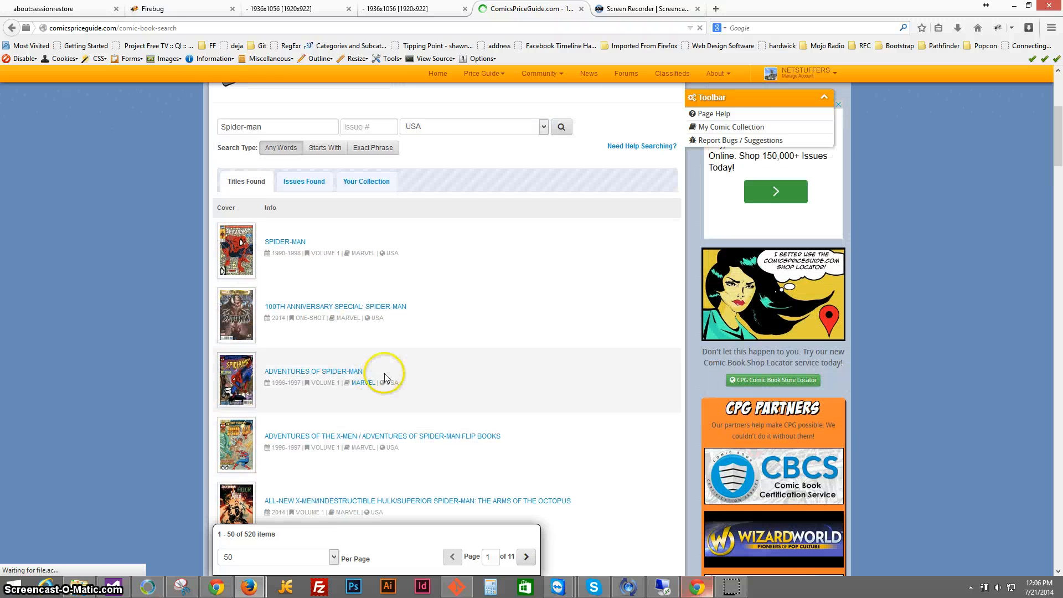
left_click(369, 126)
type("1")
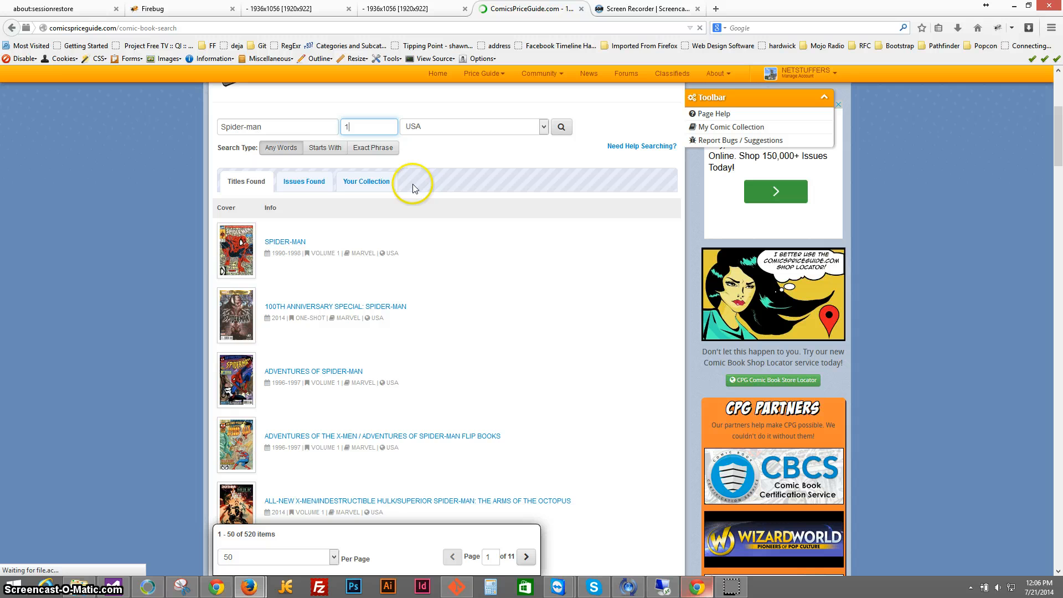
Narrow the Spider-man search to issue number 1, returning 50 #1 variants
left_click(561, 127)
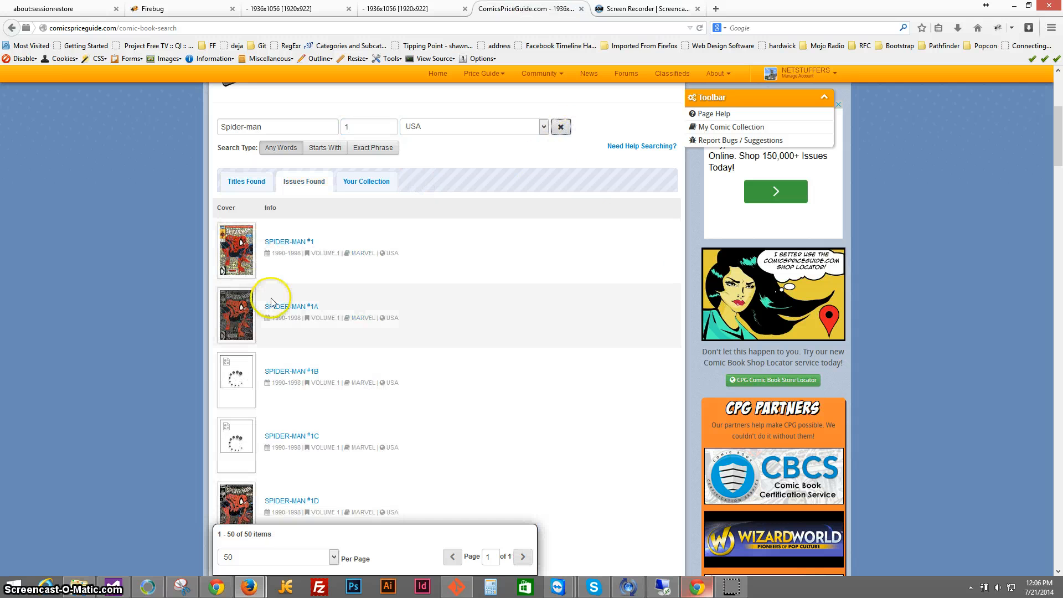
scroll("down", 3)
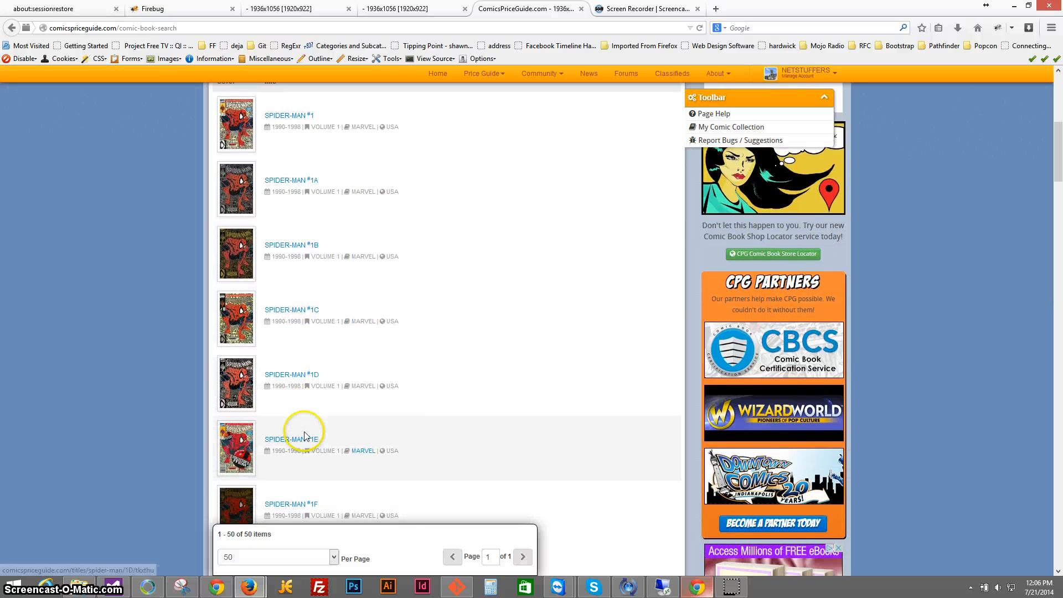
scroll("up", 3)
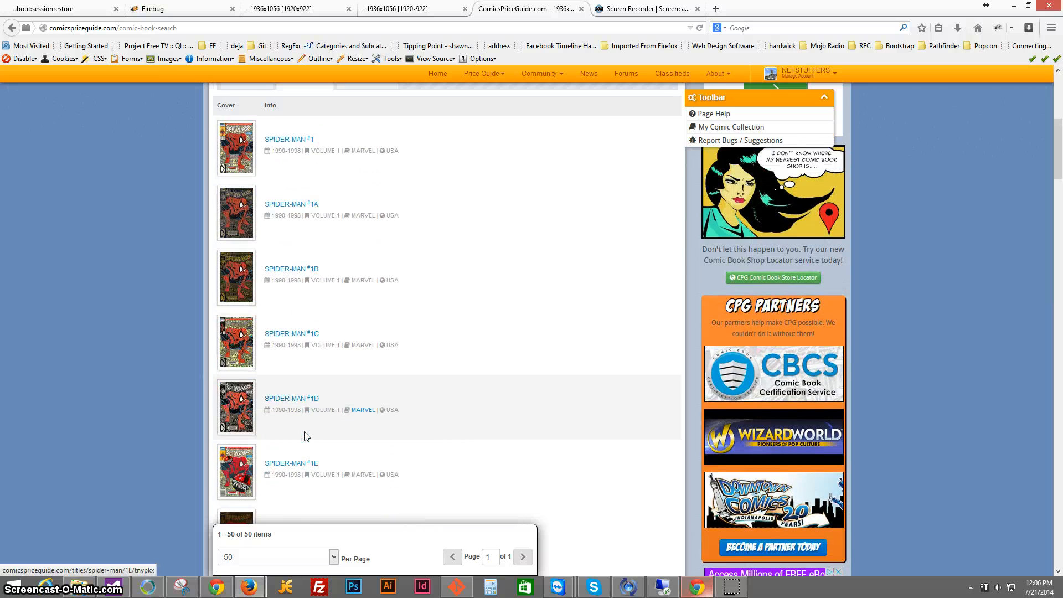
scroll("up", 3)
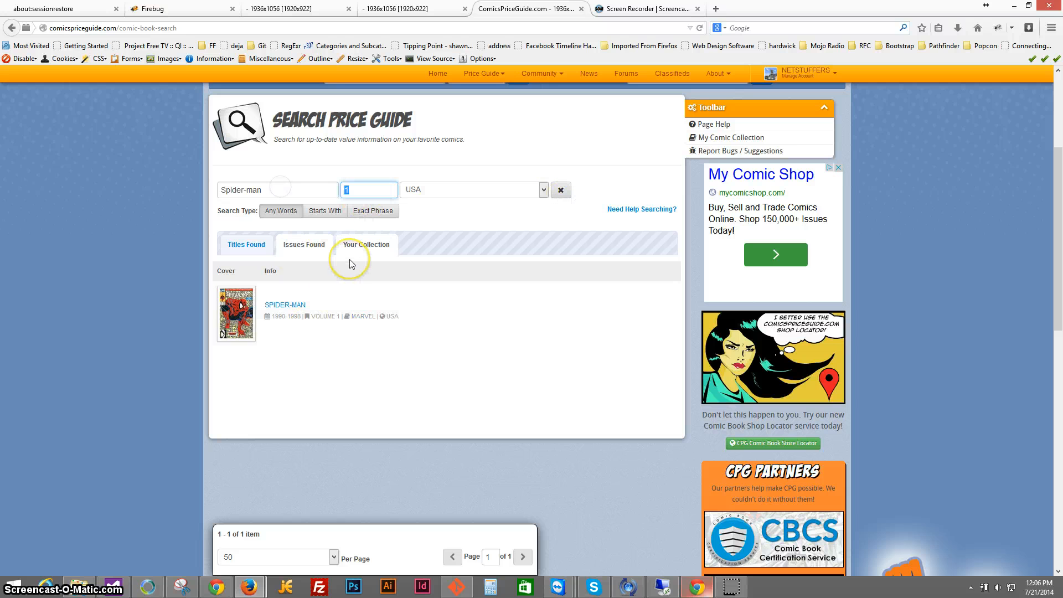
Review the individual matches on the Issues Found tab
left_click(366, 244)
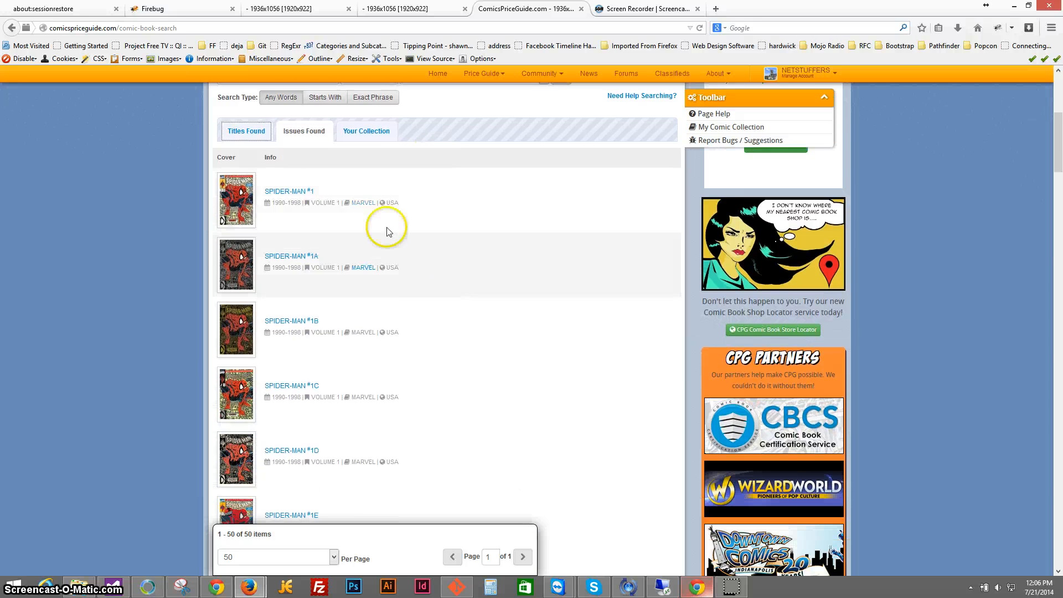
scroll("up", 3)
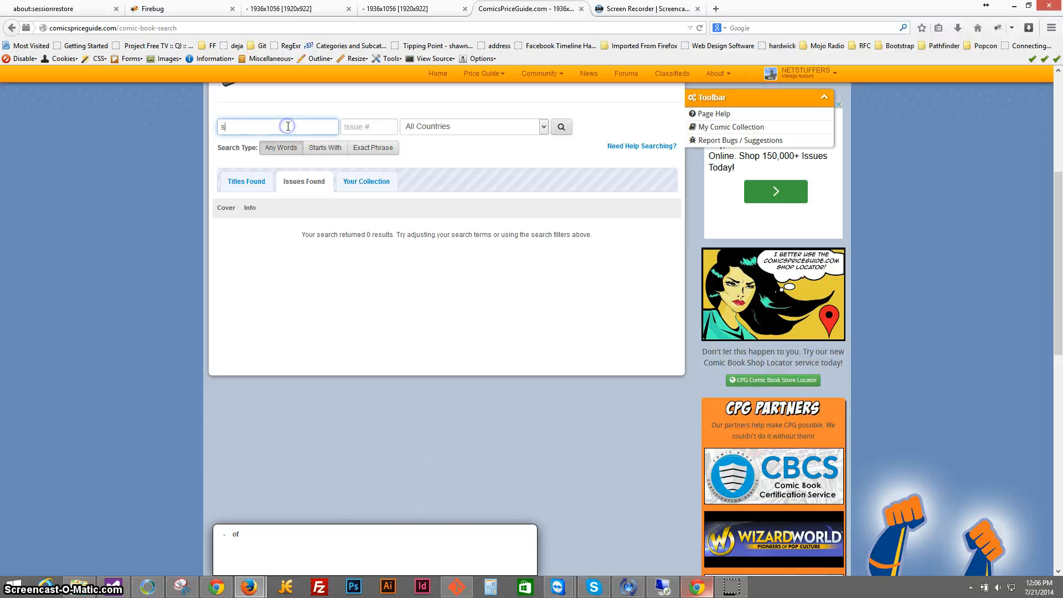
Search spider-man across all countries (704 titles) and open the 1999 Icelandic Egmont title
type("spider-man")
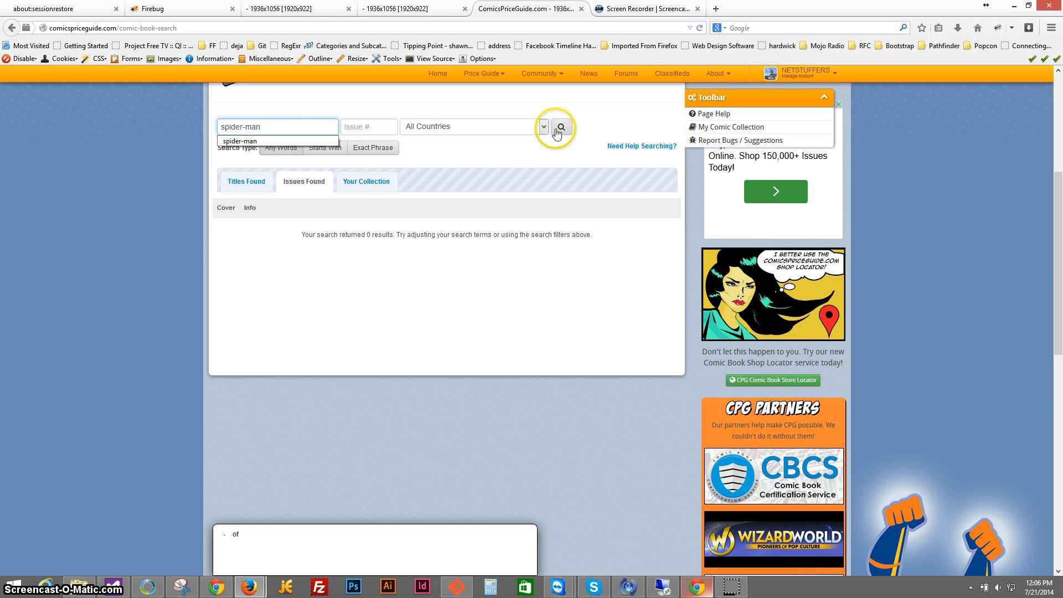
left_click(560, 126)
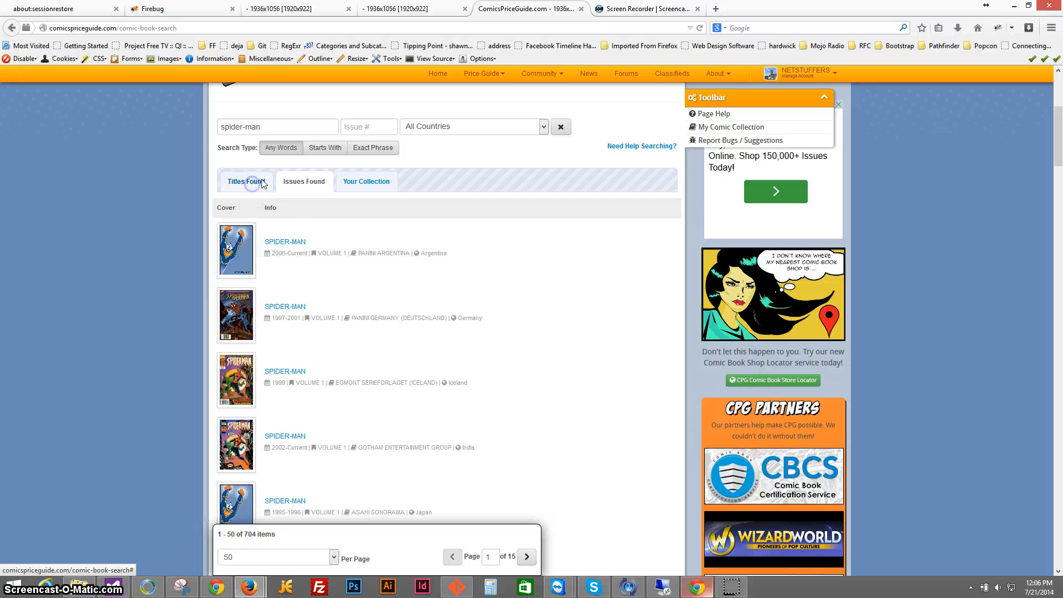
mouse_move(313, 293)
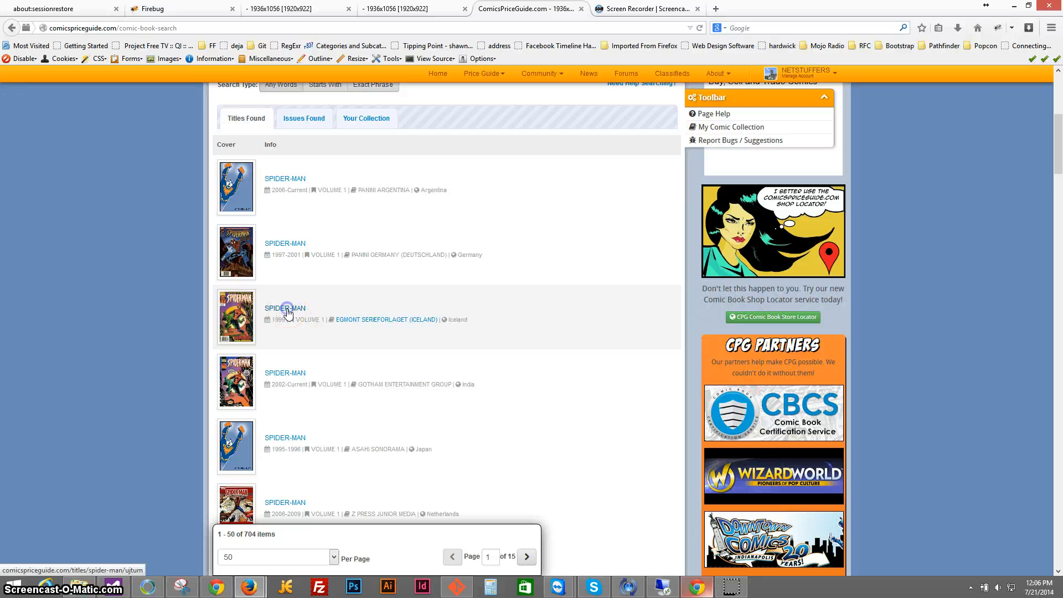
left_click(285, 307)
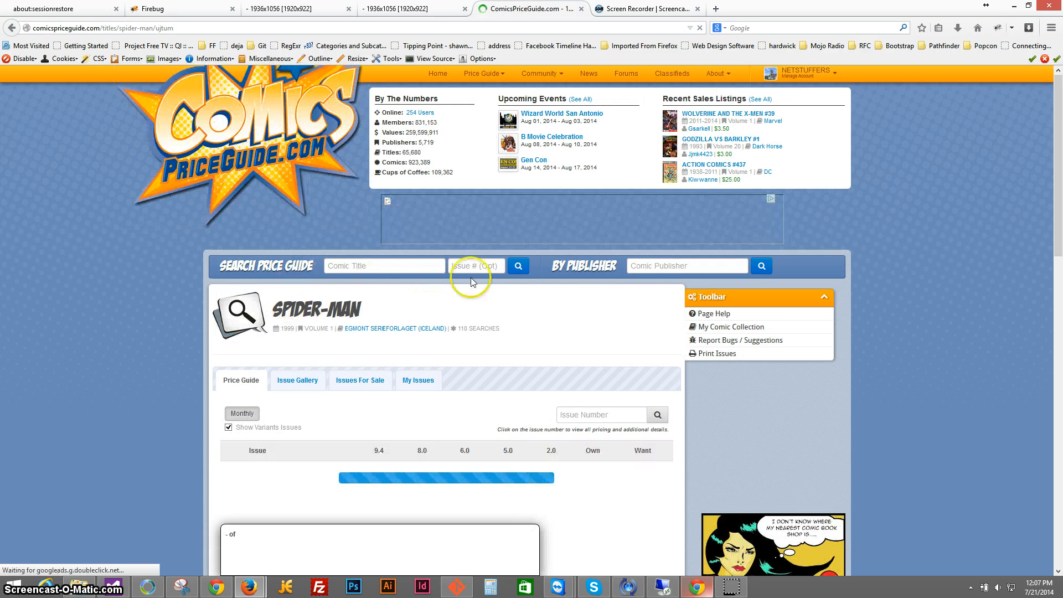
Filter the Icelandic Spider-Man issue list to #4, then clear it to show all 7 issues
scroll("down", 3)
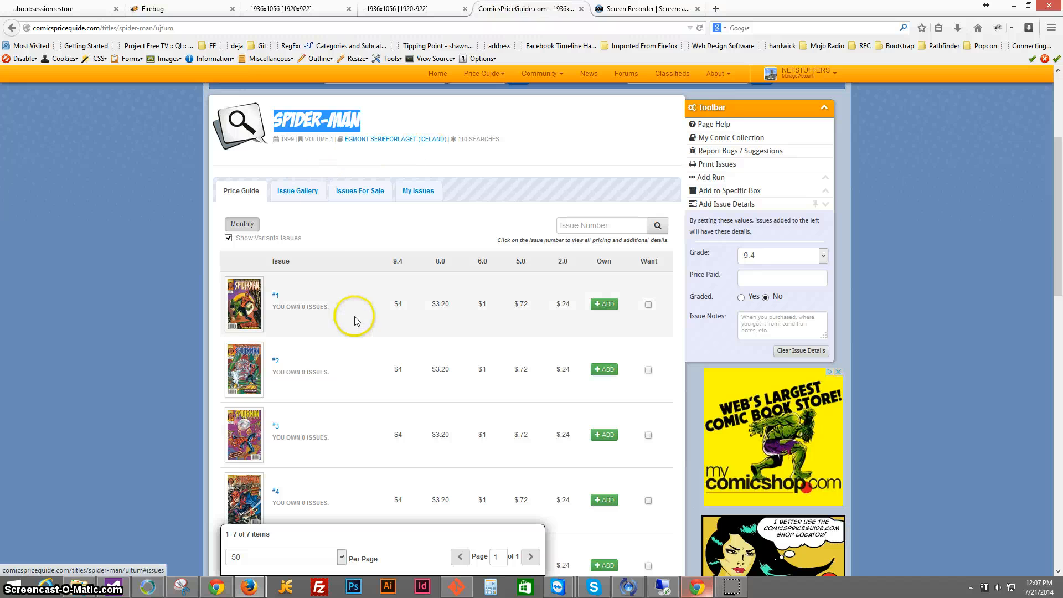
scroll("down", 3)
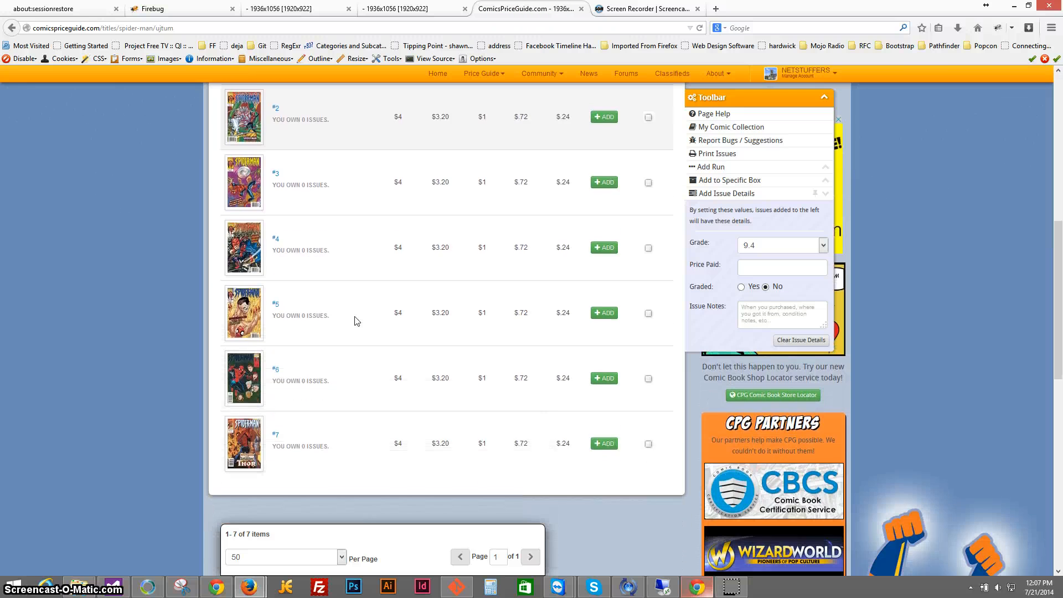
scroll("up", 3)
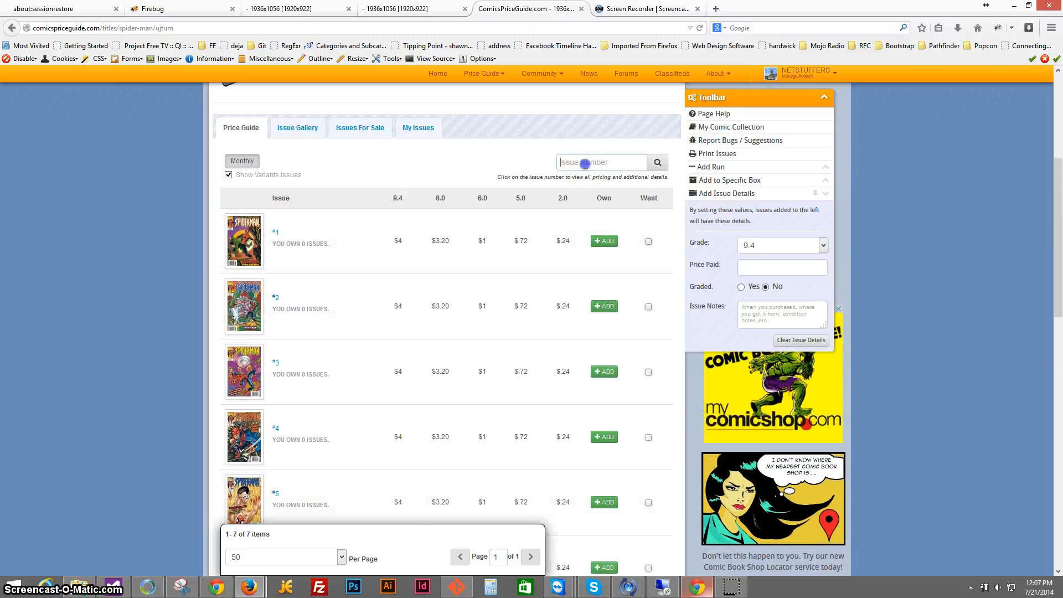
type("4")
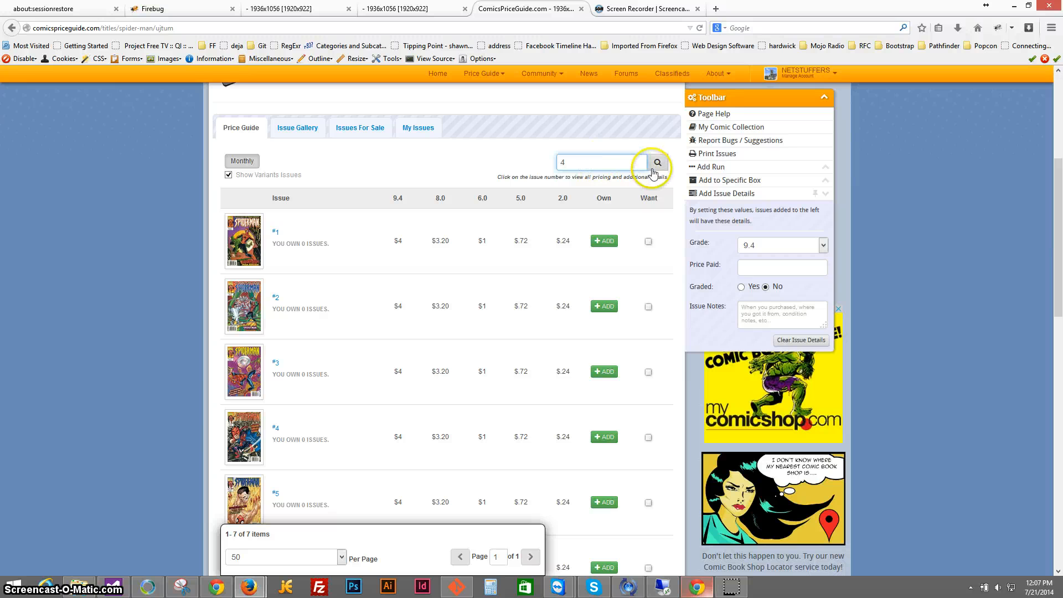
left_click(654, 162)
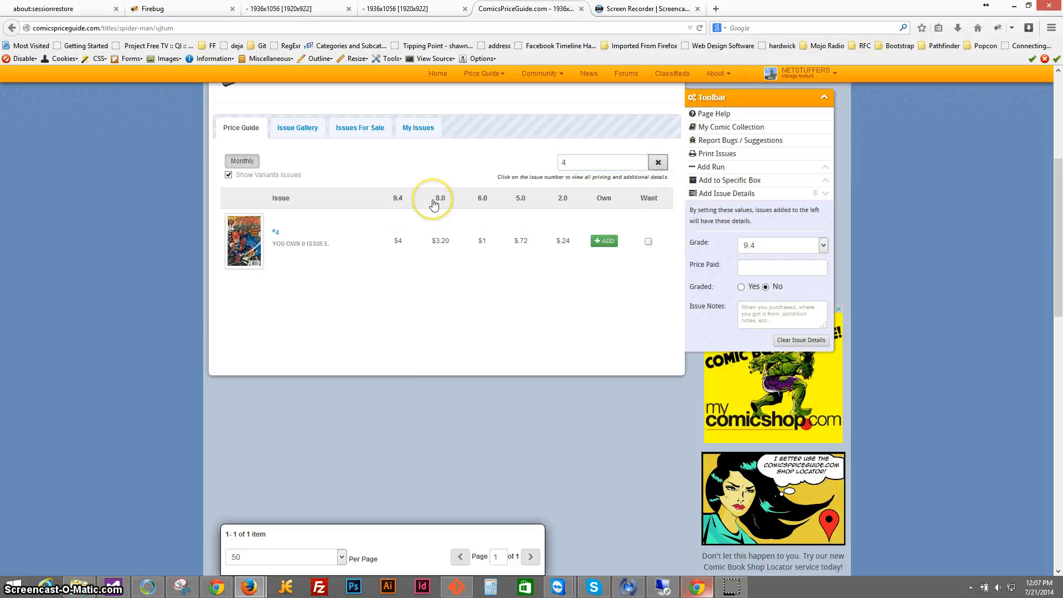
mouse_move(629, 192)
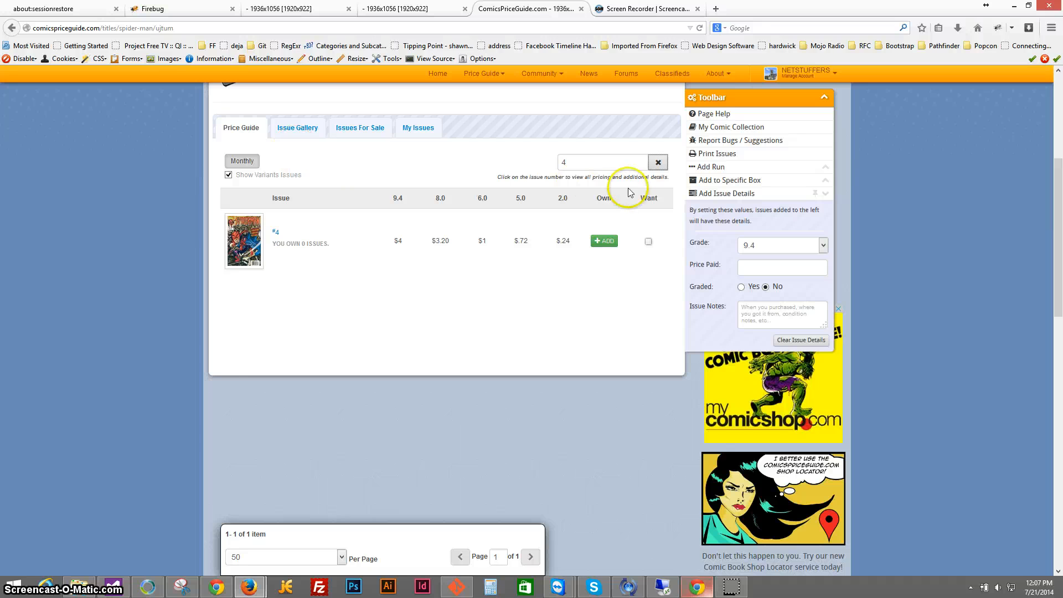
left_click(657, 162)
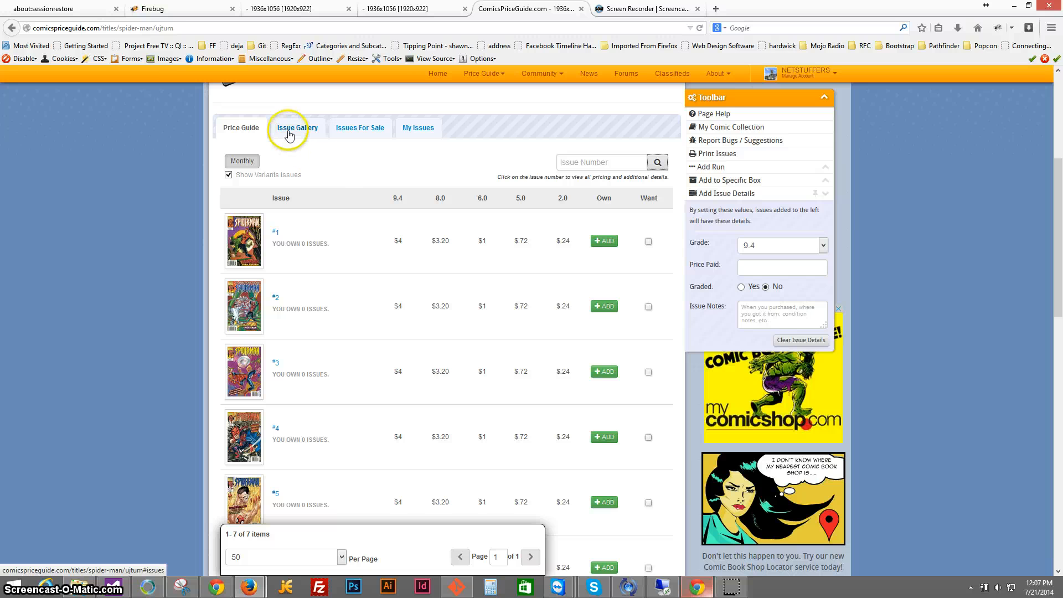
View the Issue Gallery cover art for all seven issues, then return to the price list
left_click(297, 128)
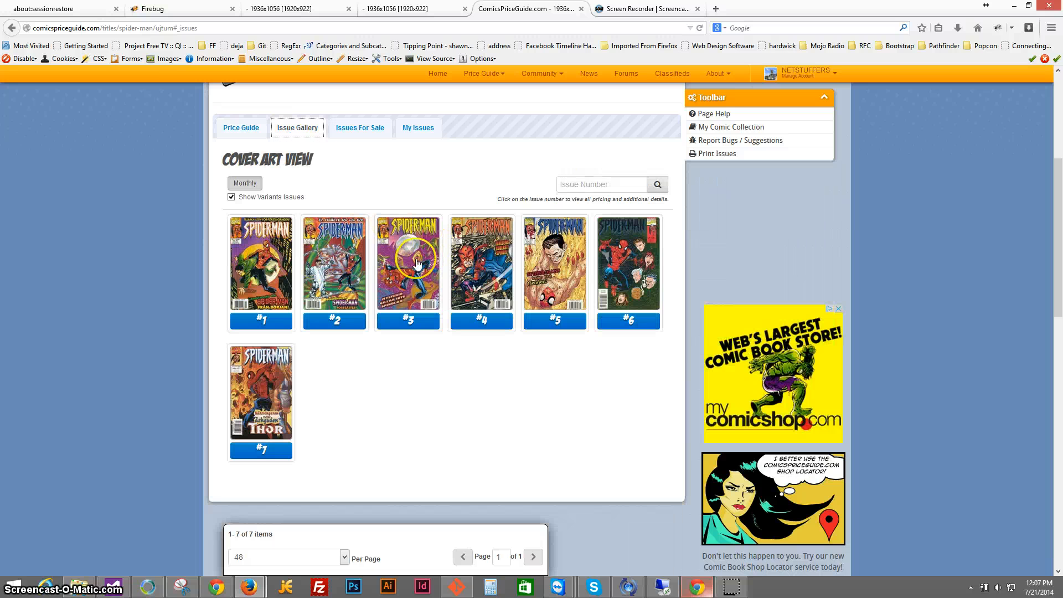
mouse_move(606, 275)
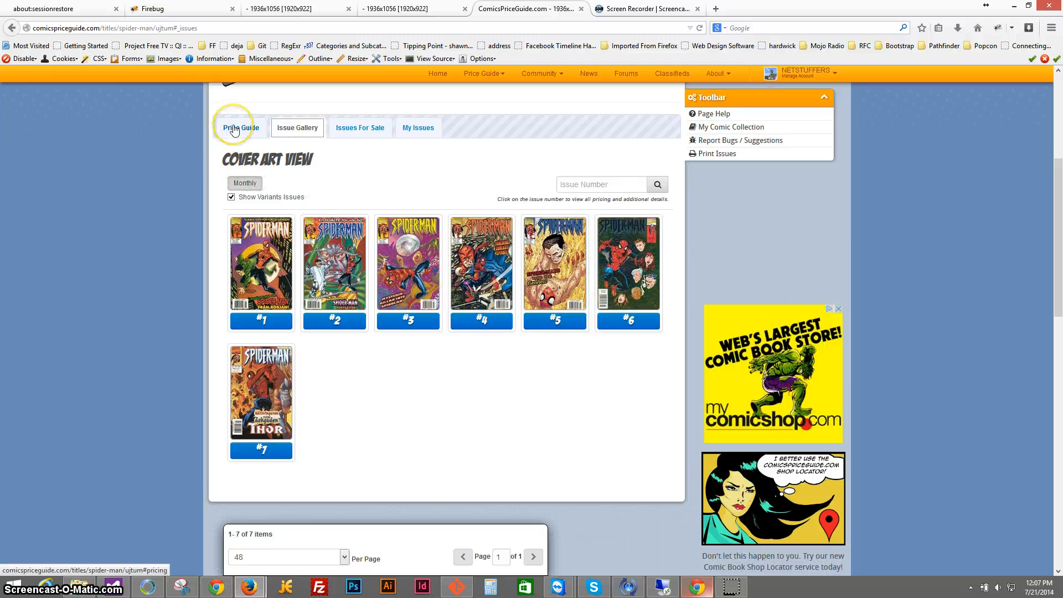
left_click(239, 127)
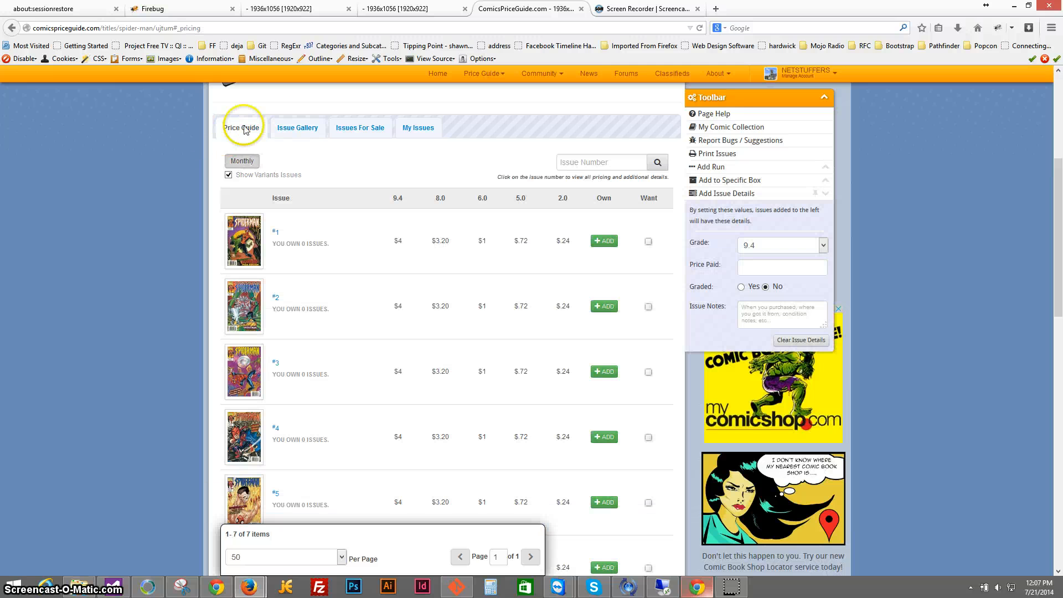
mouse_move(344, 245)
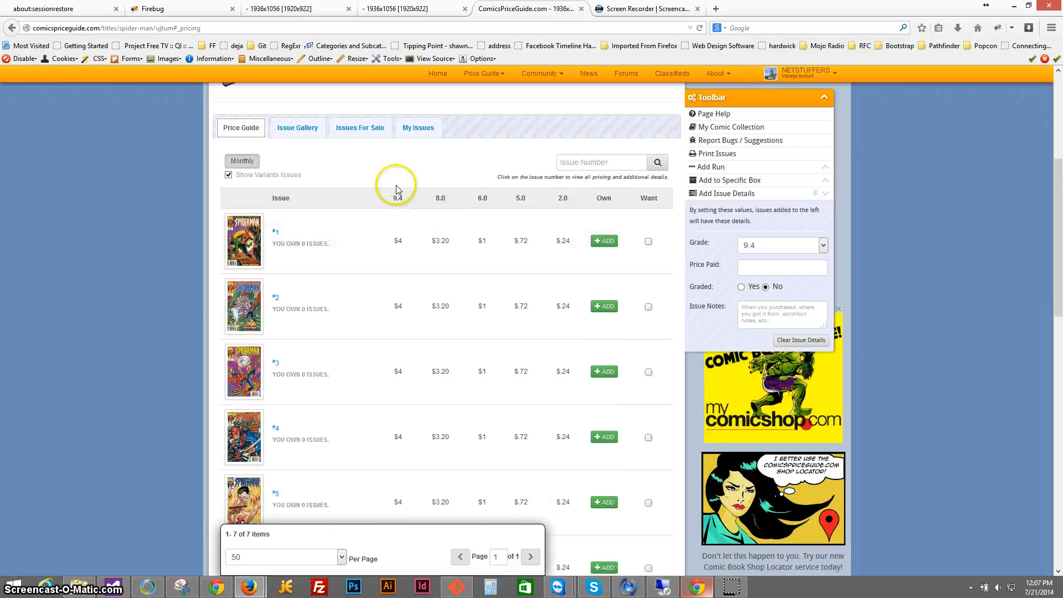
mouse_move(573, 215)
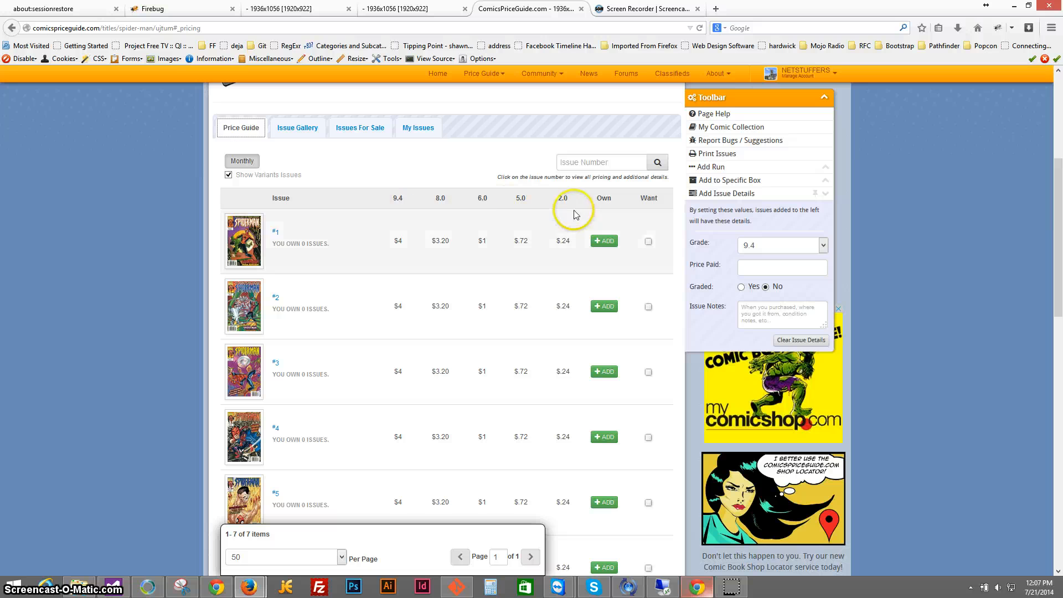
mouse_move(542, 207)
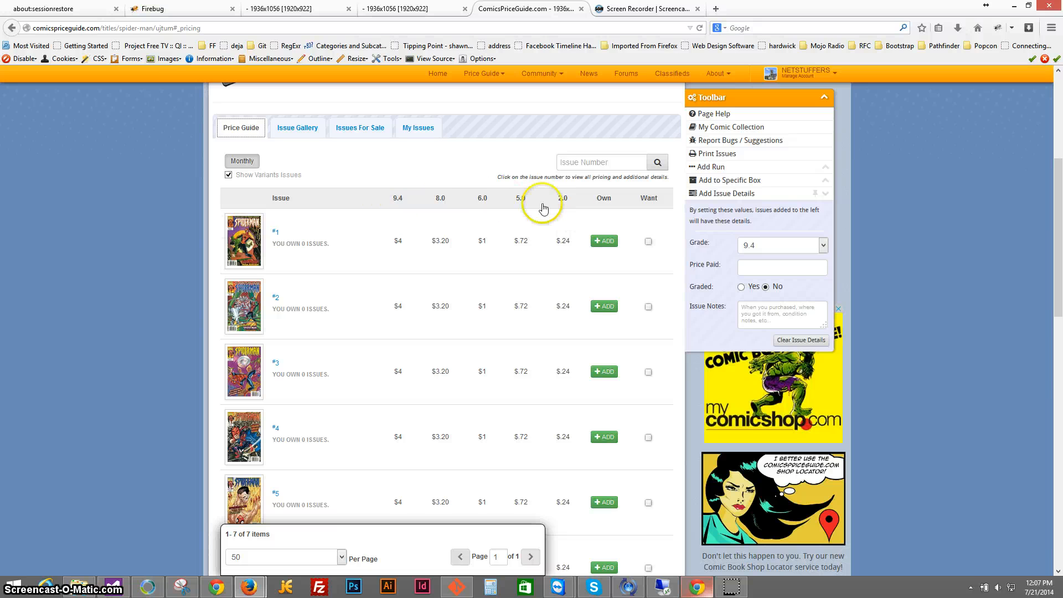
mouse_move(613, 215)
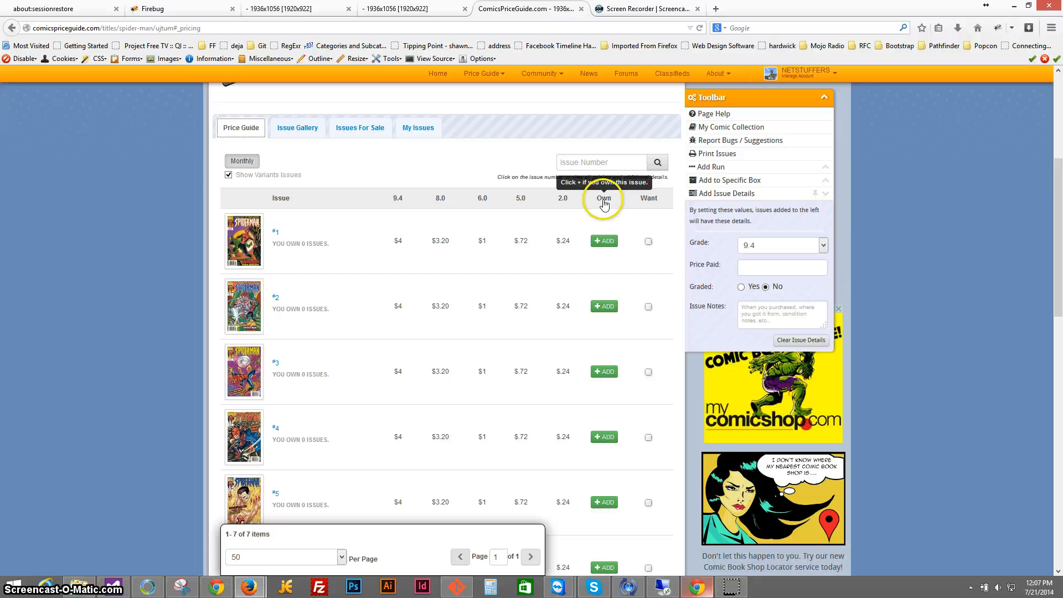
mouse_move(649, 203)
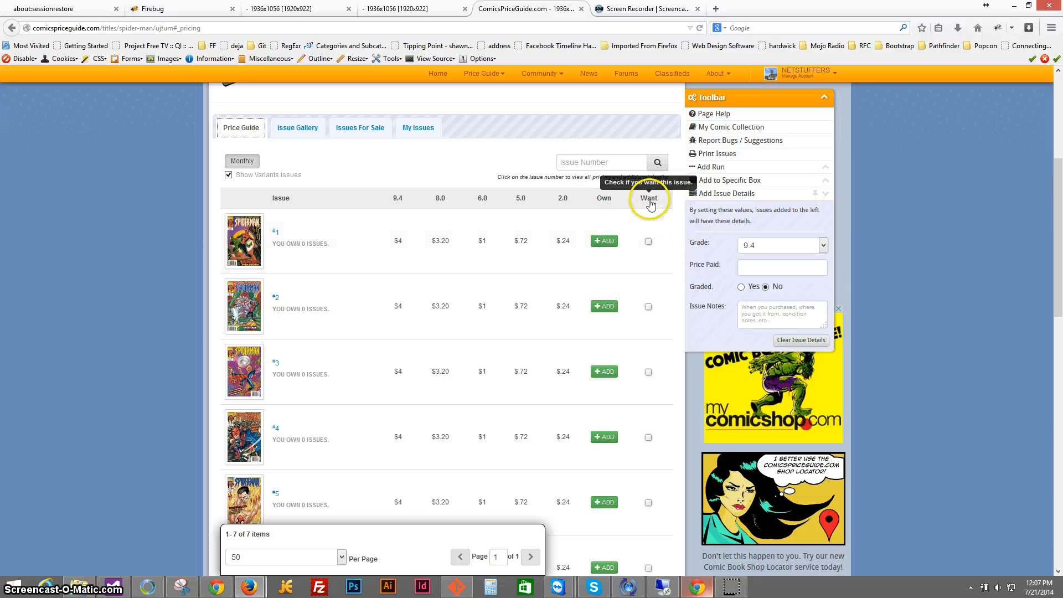
mouse_move(606, 202)
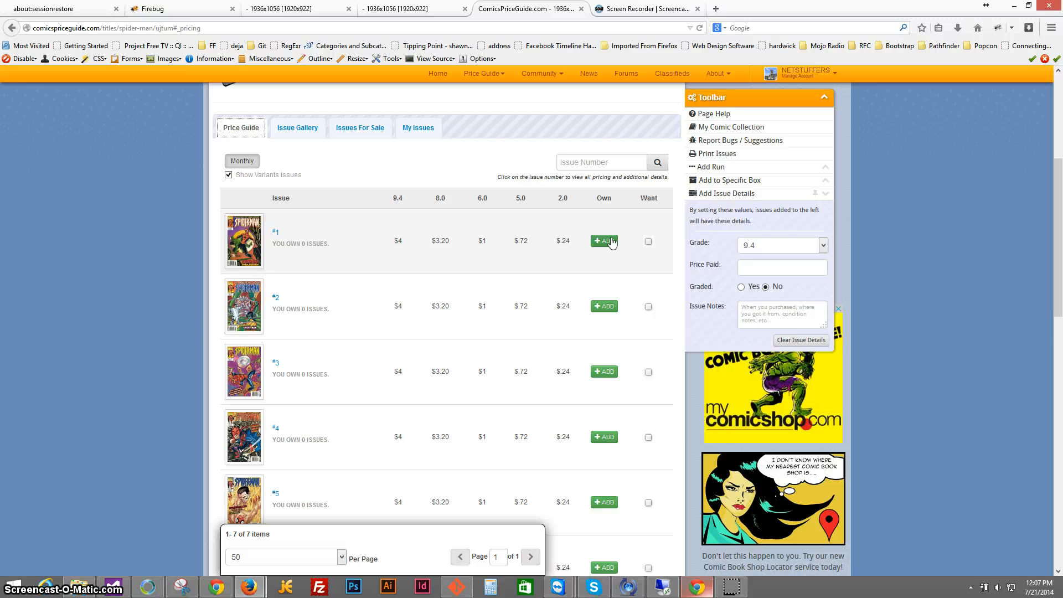
left_click(604, 241)
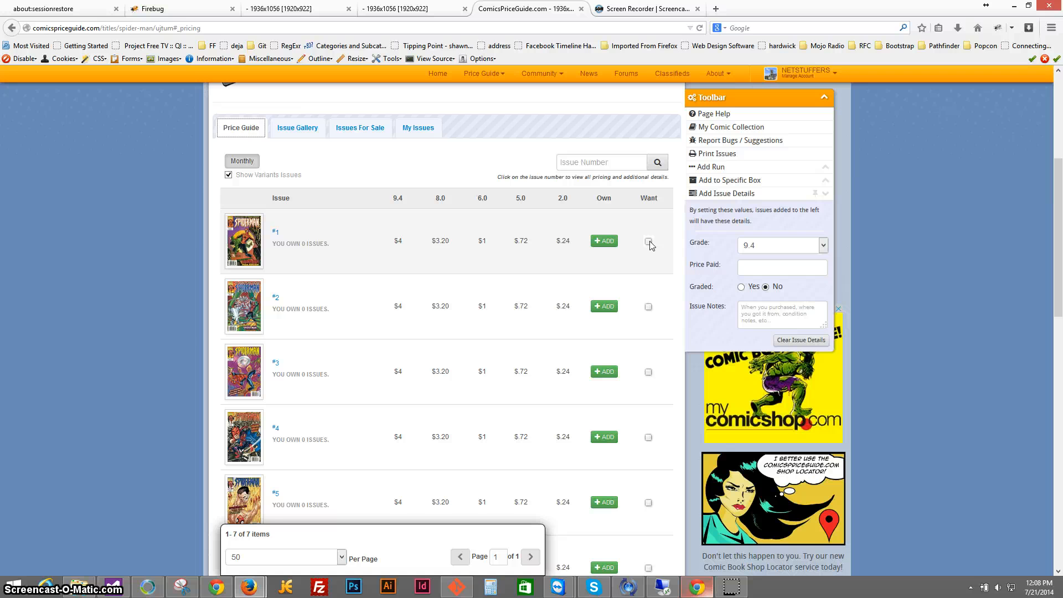
Mark issue #1 as wanted, add a copy at grade 9.4 and confirm it on My Issues
left_click(648, 242)
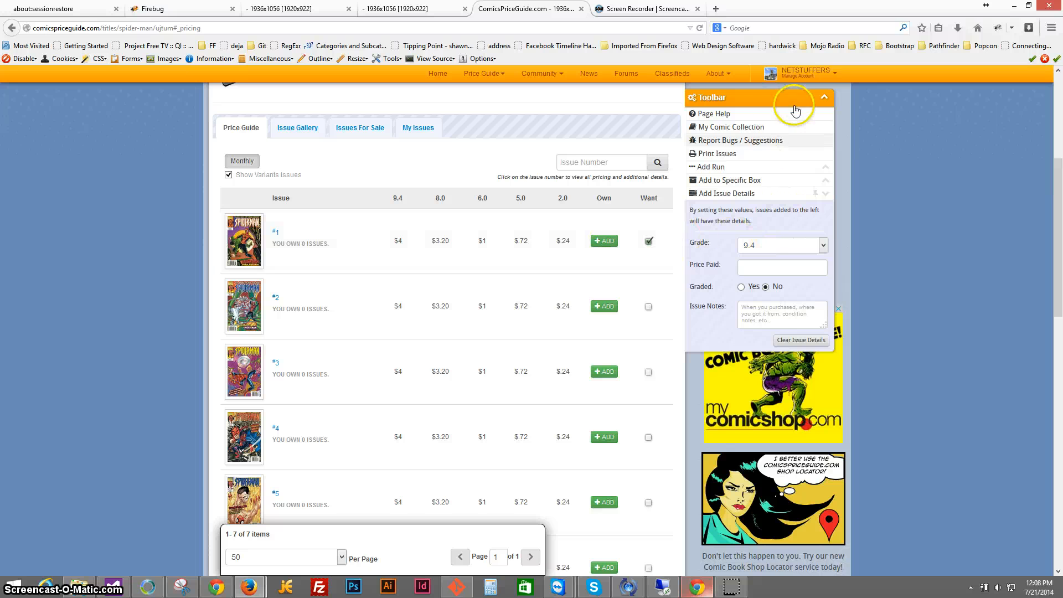
mouse_move(757, 143)
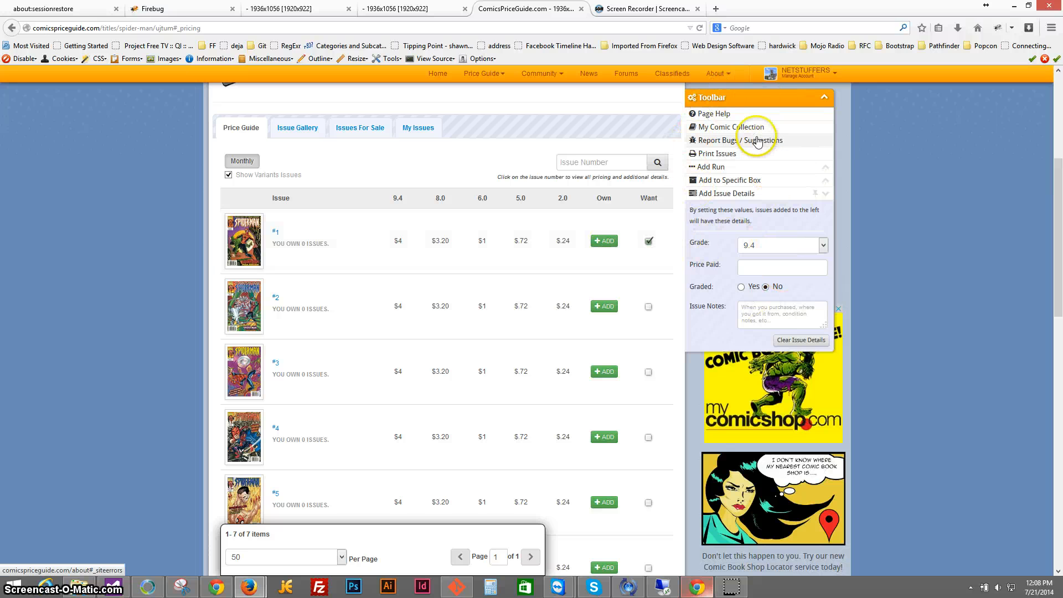
mouse_move(741, 218)
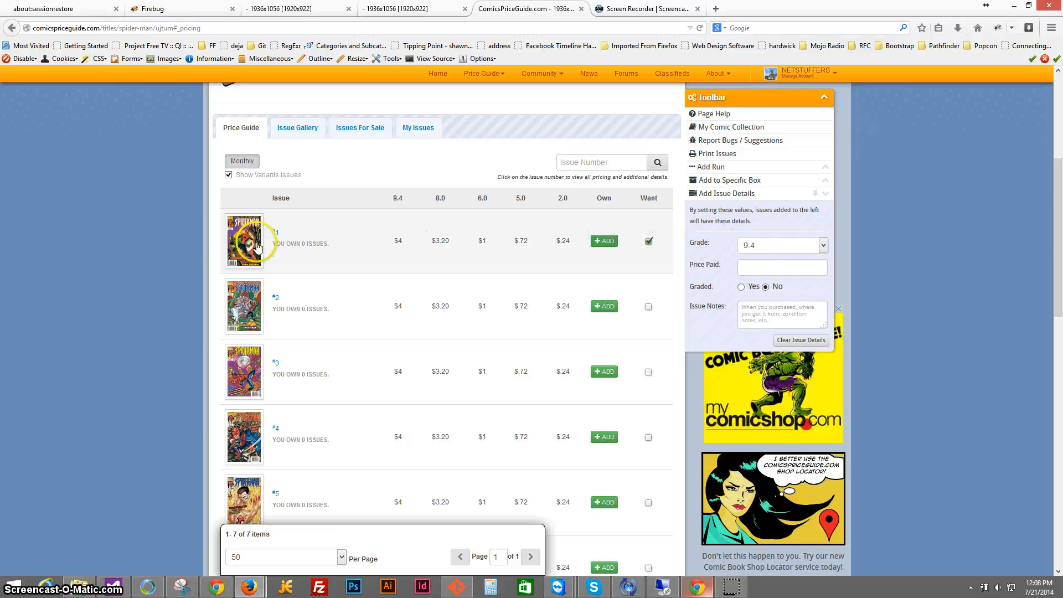
mouse_move(666, 256)
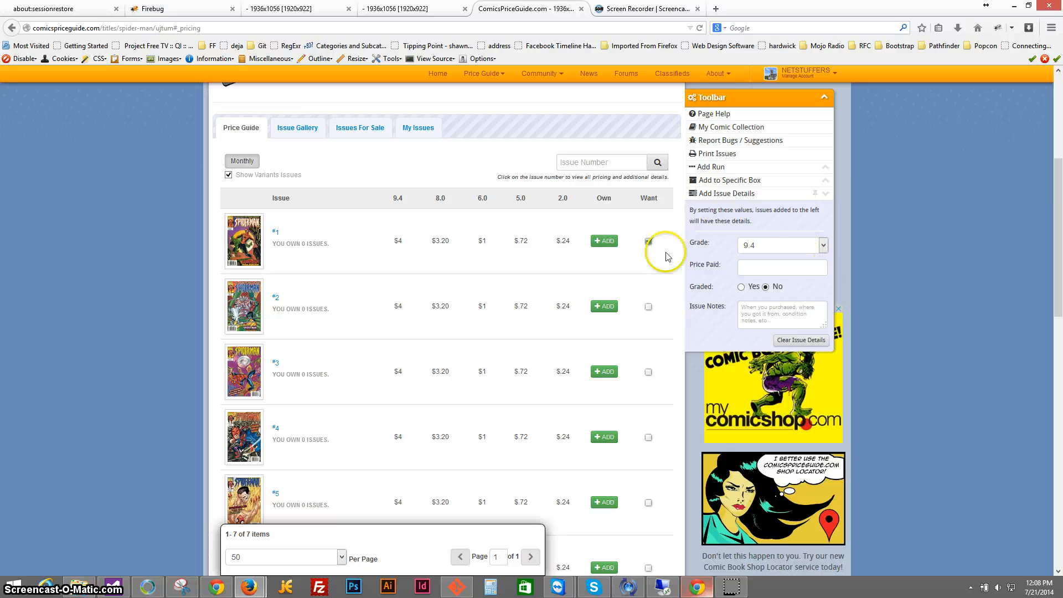
left_click(603, 240)
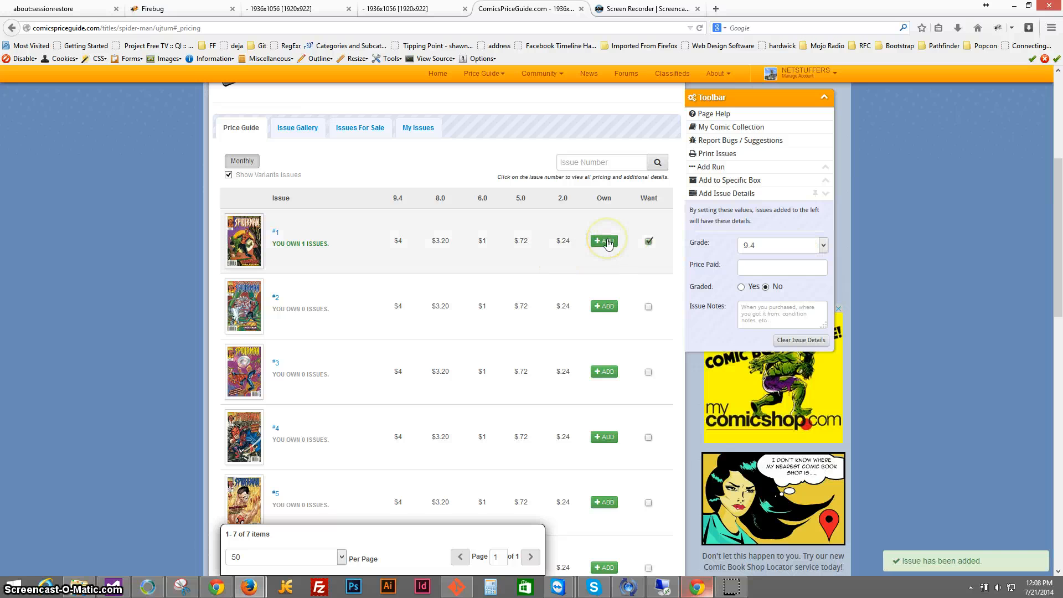
mouse_move(604, 240)
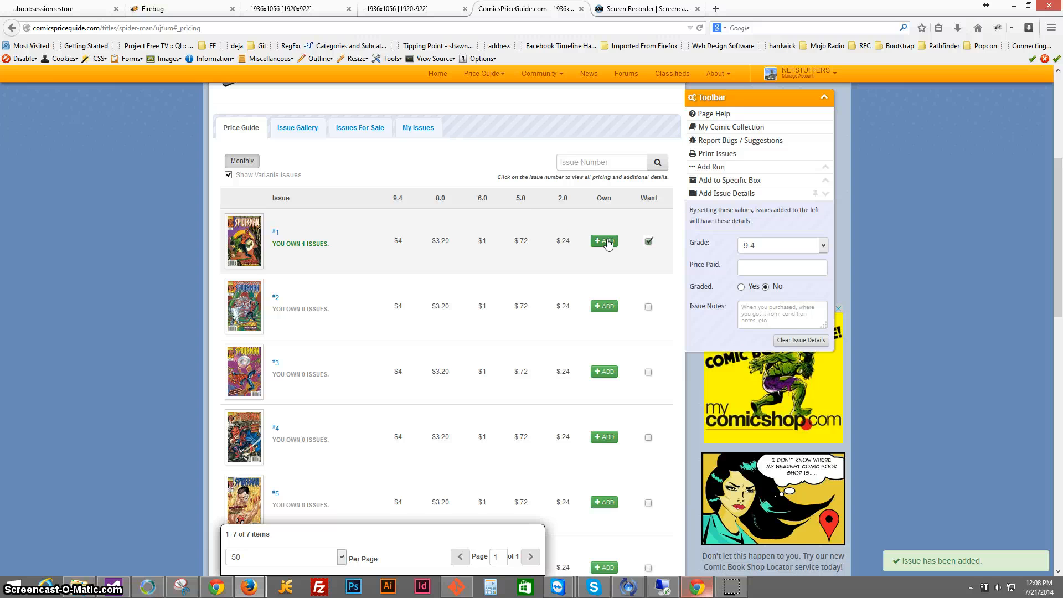
left_click(418, 128)
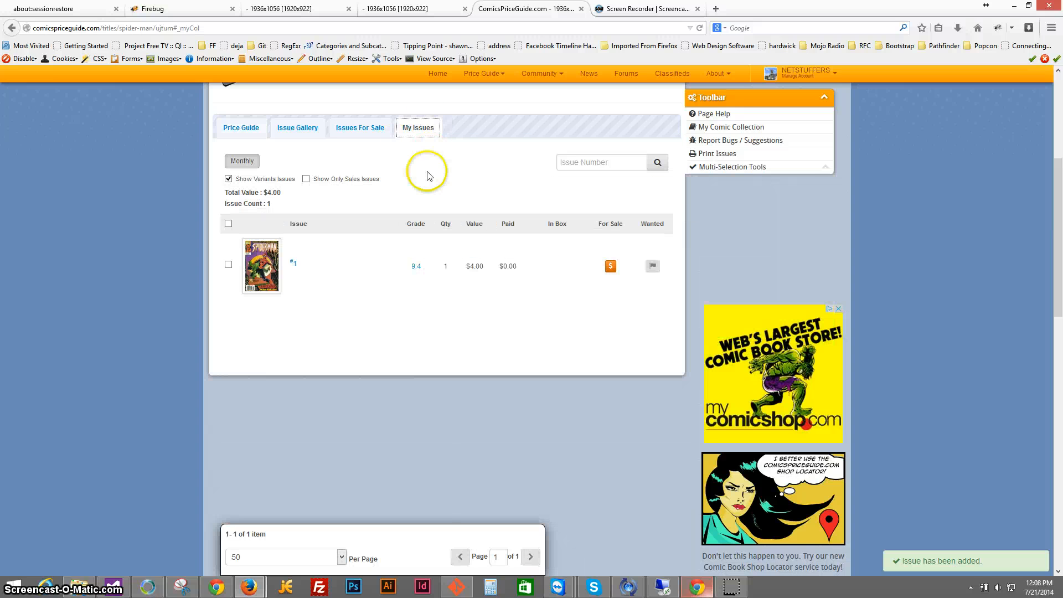
mouse_move(415, 266)
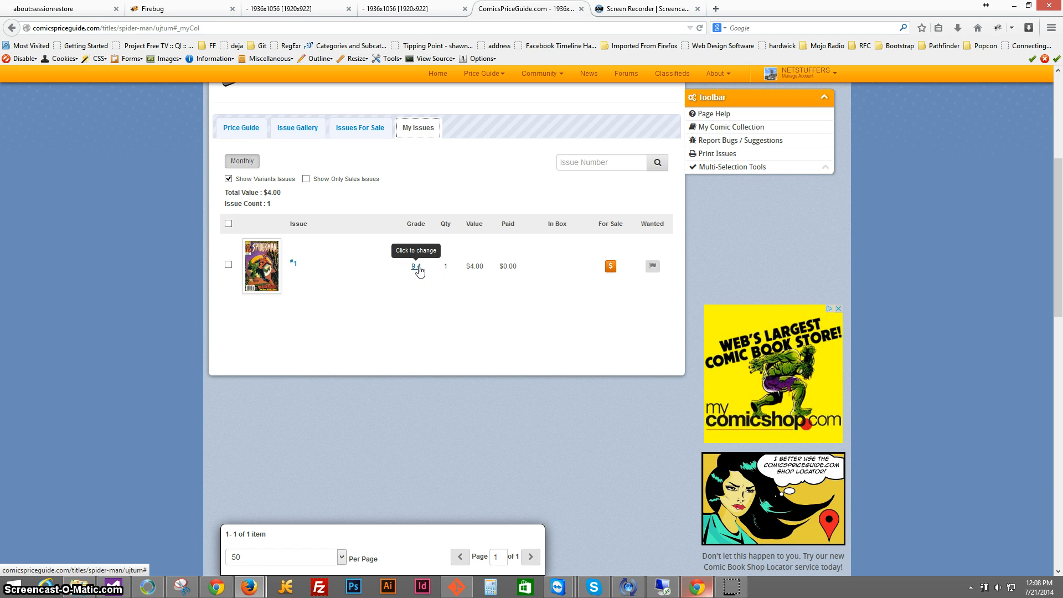
left_click(241, 128)
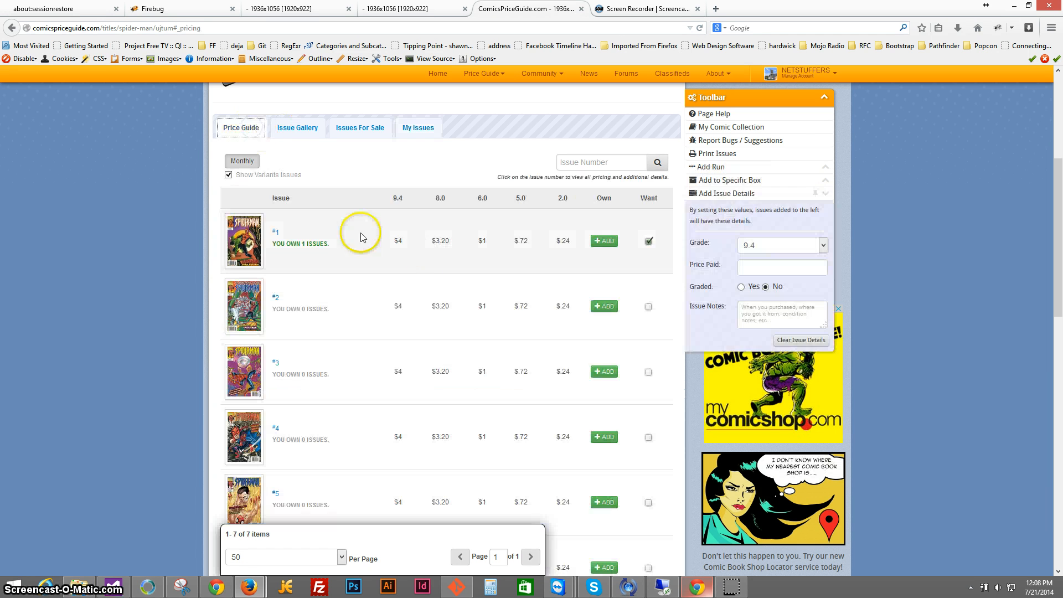
mouse_move(773, 255)
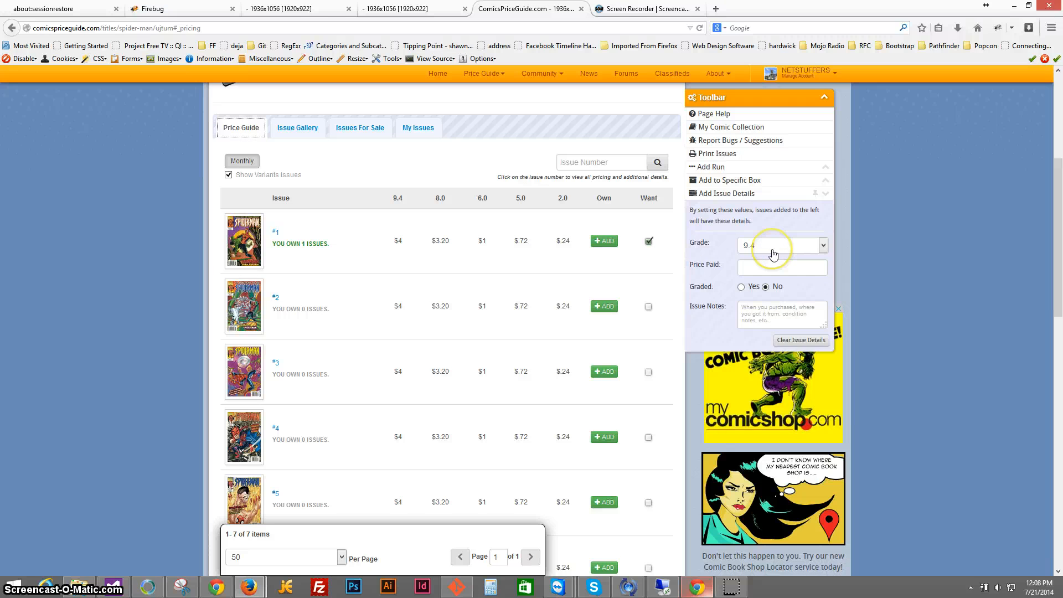
Preset Add Issue Details to grade 5.0, price paid 1.00, note 'Got it from a comic shop'
left_click(823, 244)
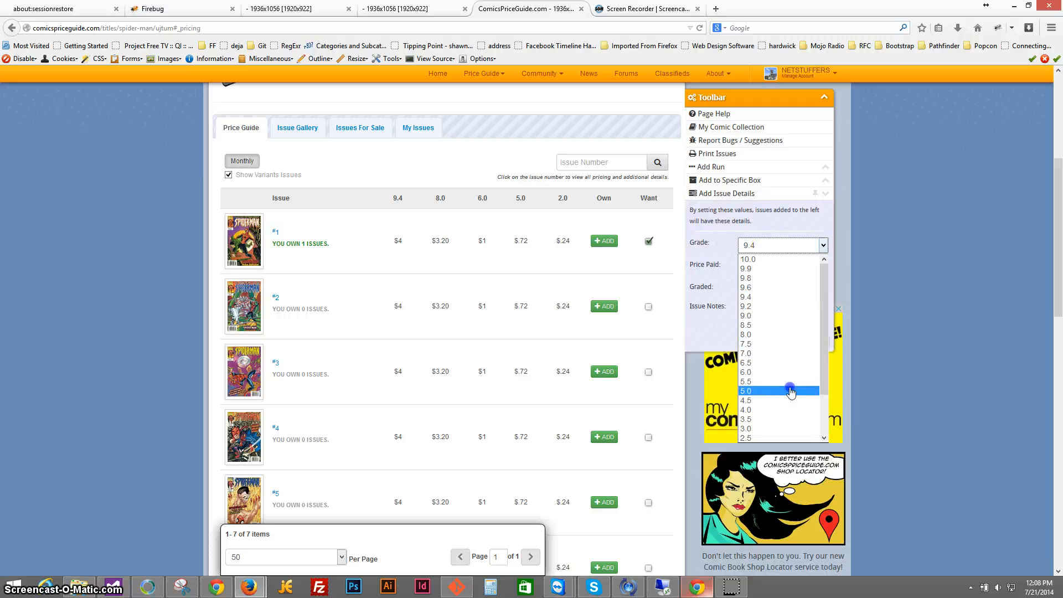
left_click(760, 391)
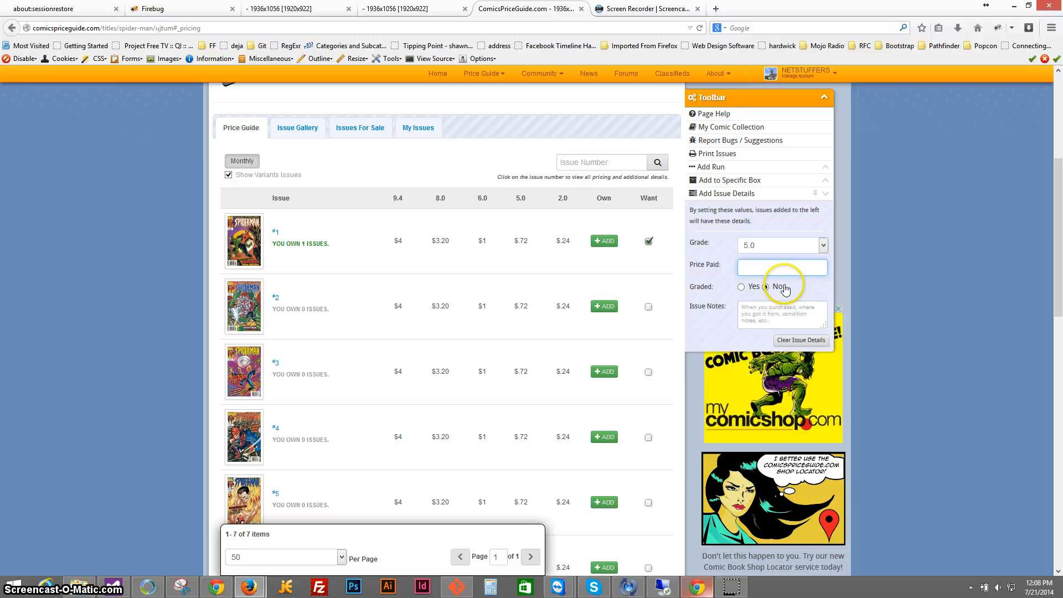
type("1.00")
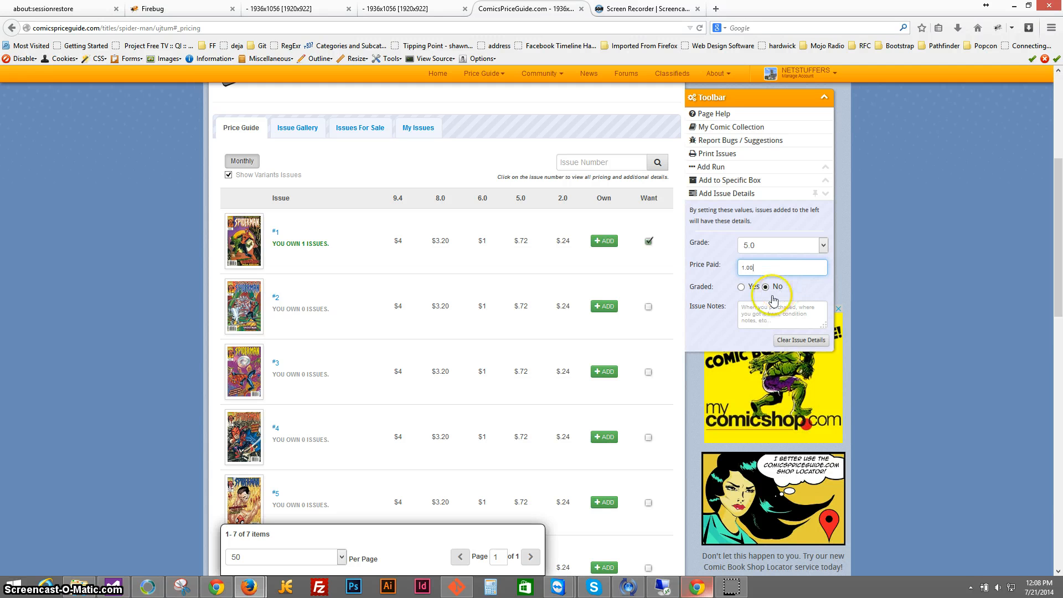
left_click(782, 313)
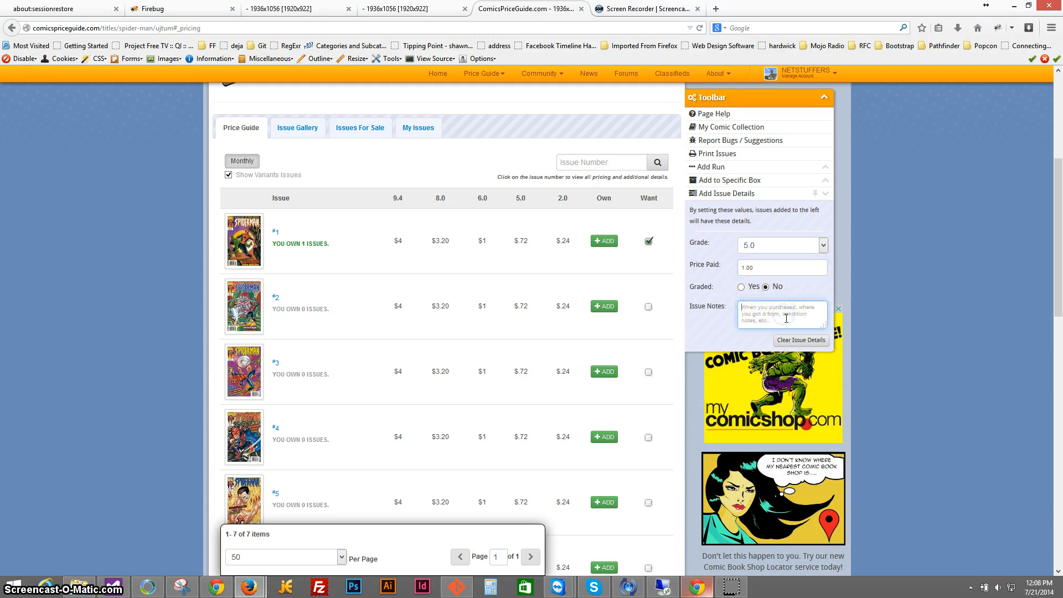
type("Got it from")
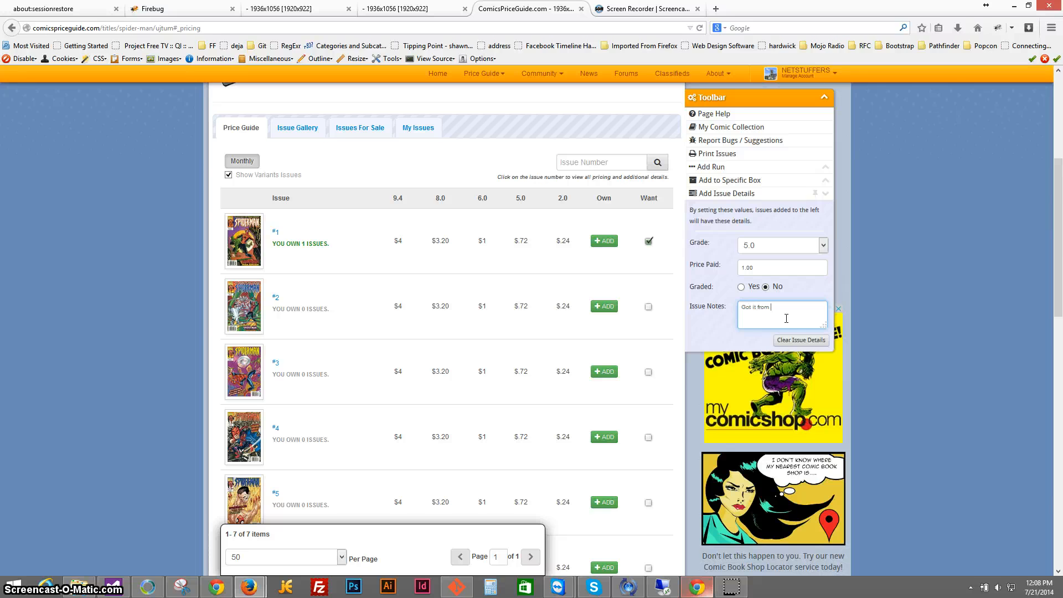
type("a comic shop")
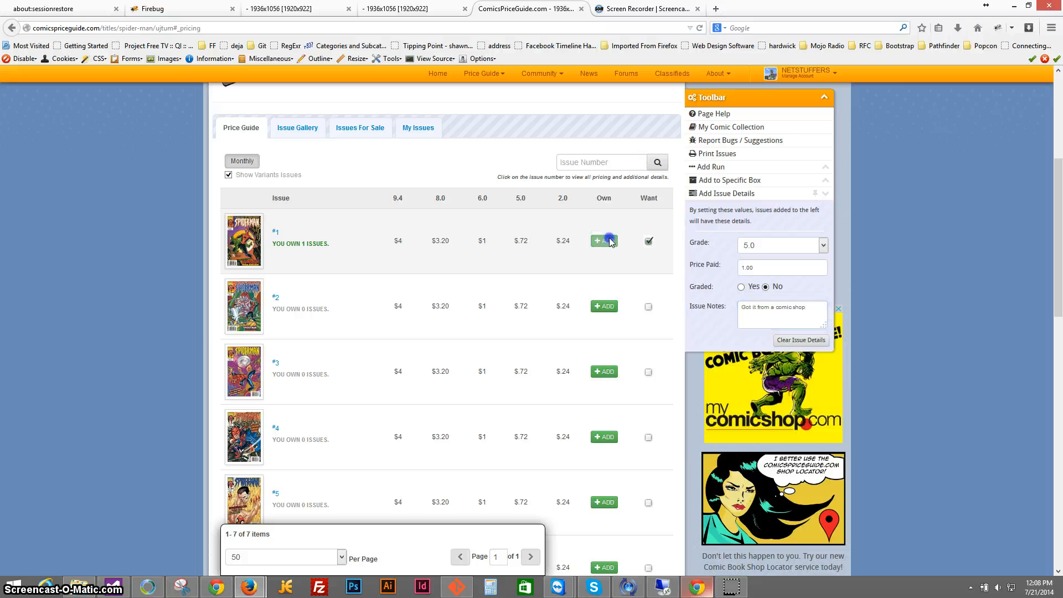
Add two more copies of issue #1 and a copy of issue #2 with the preset details
left_click(602, 240)
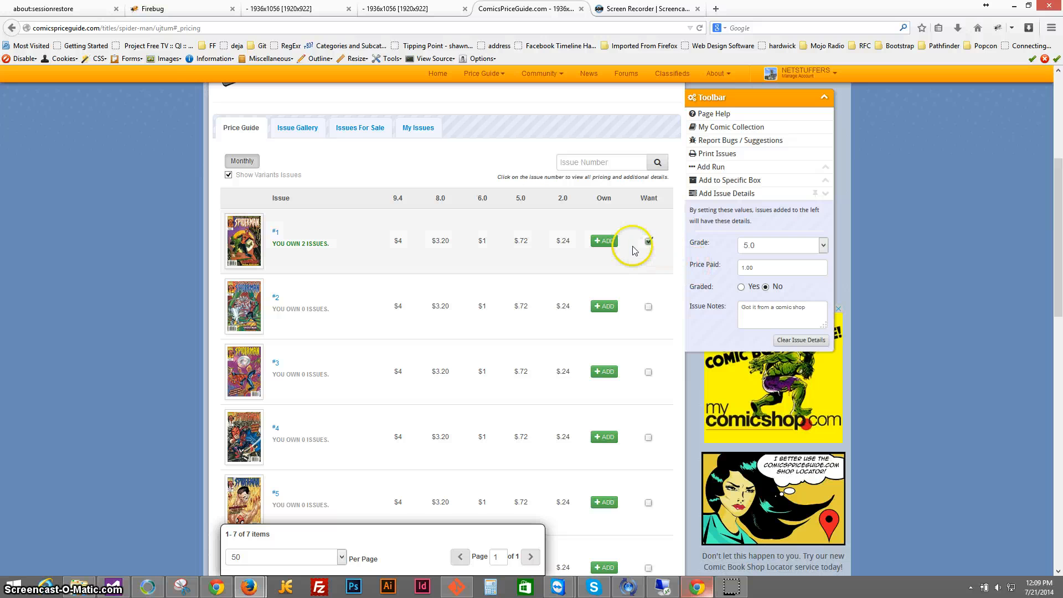
left_click(603, 240)
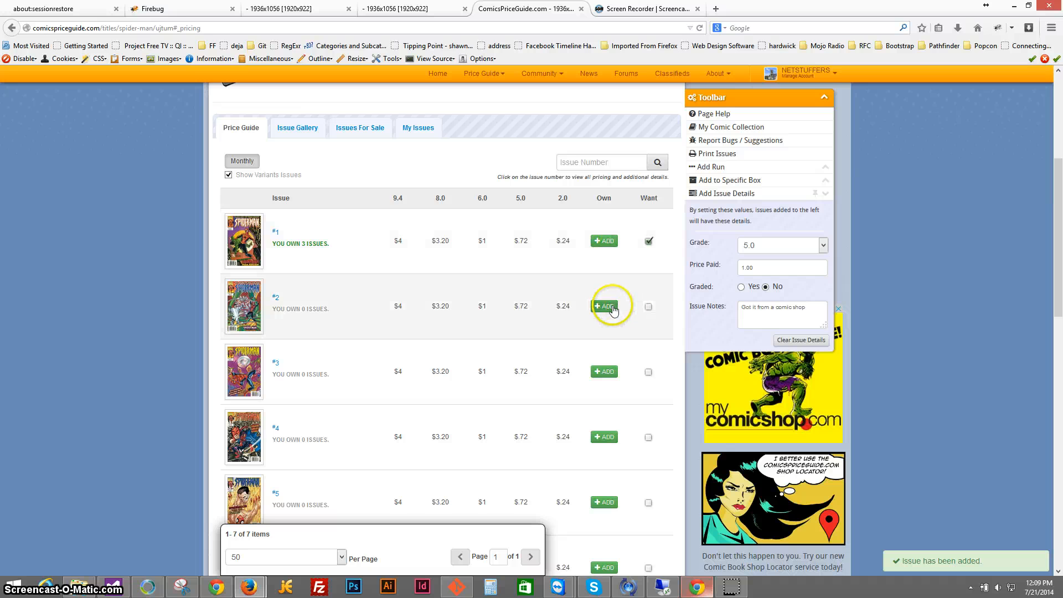
left_click(603, 306)
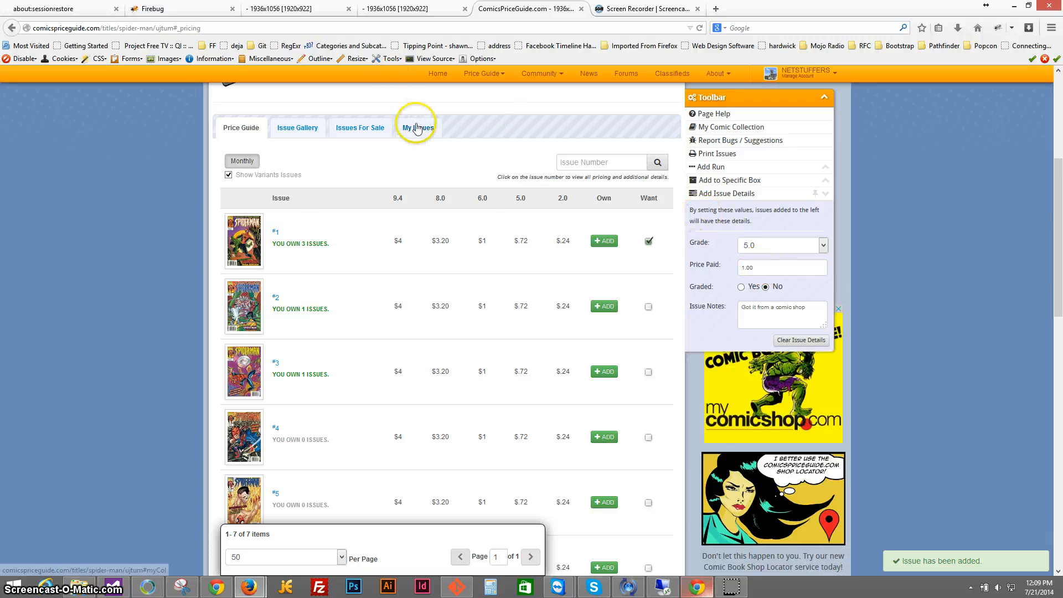
Check My Issues showing five copies totalling $6.88 and select a copy's purchase note
left_click(418, 127)
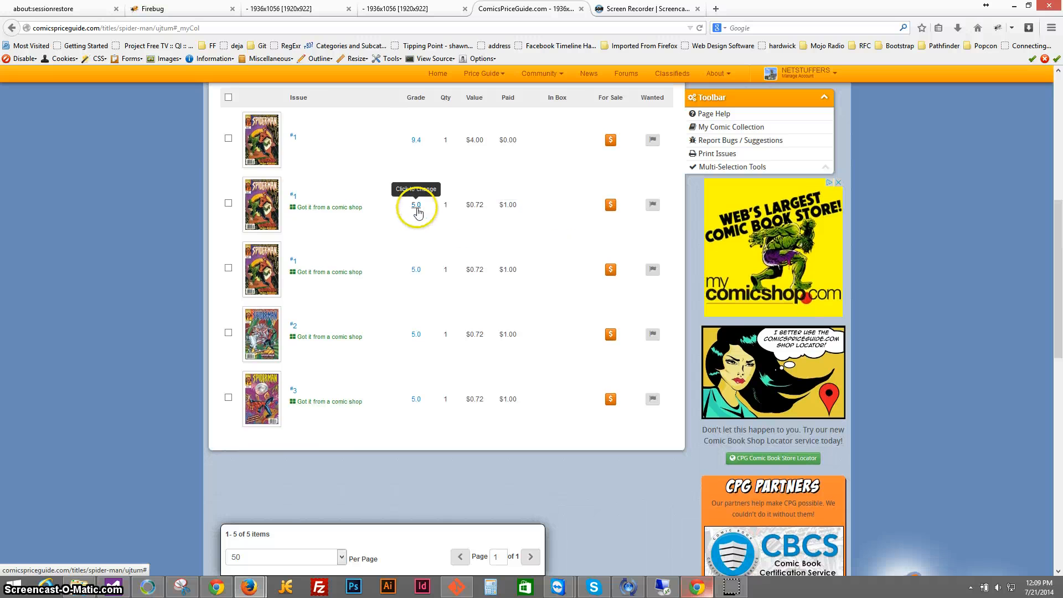
mouse_move(289, 273)
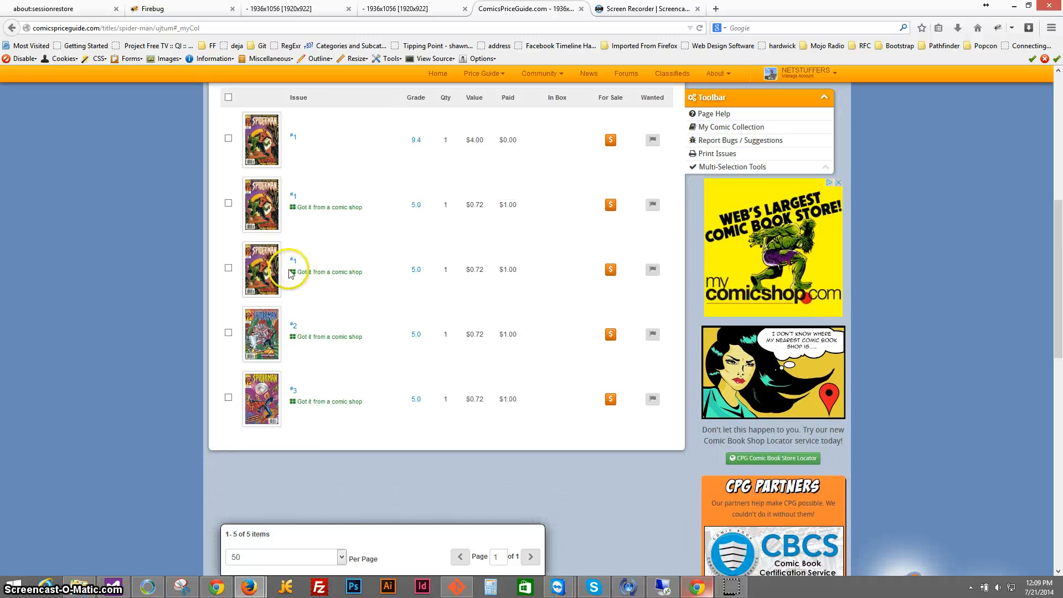
double_click(331, 273)
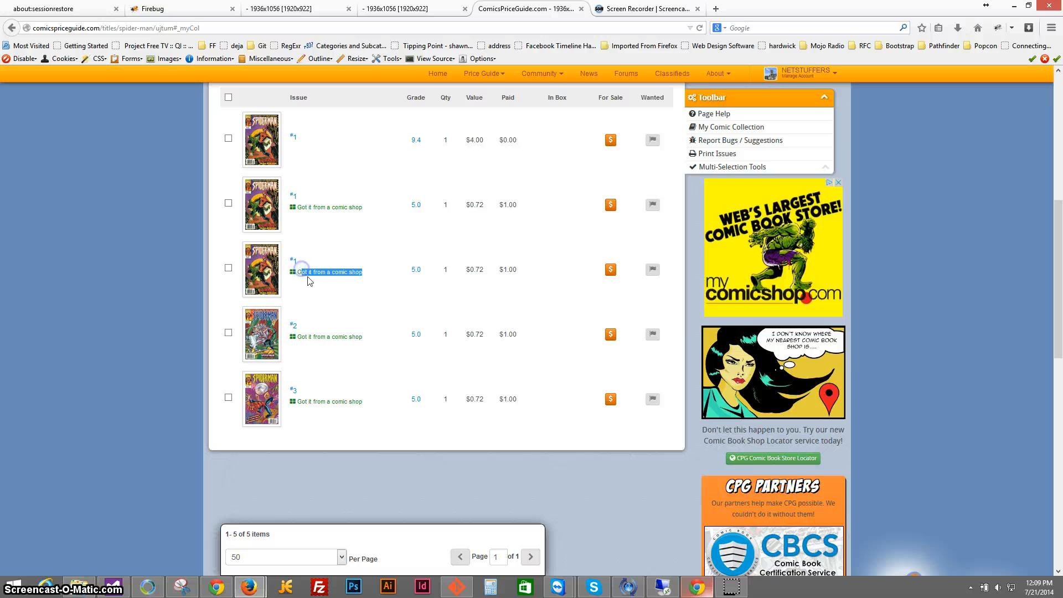
scroll("up", 3)
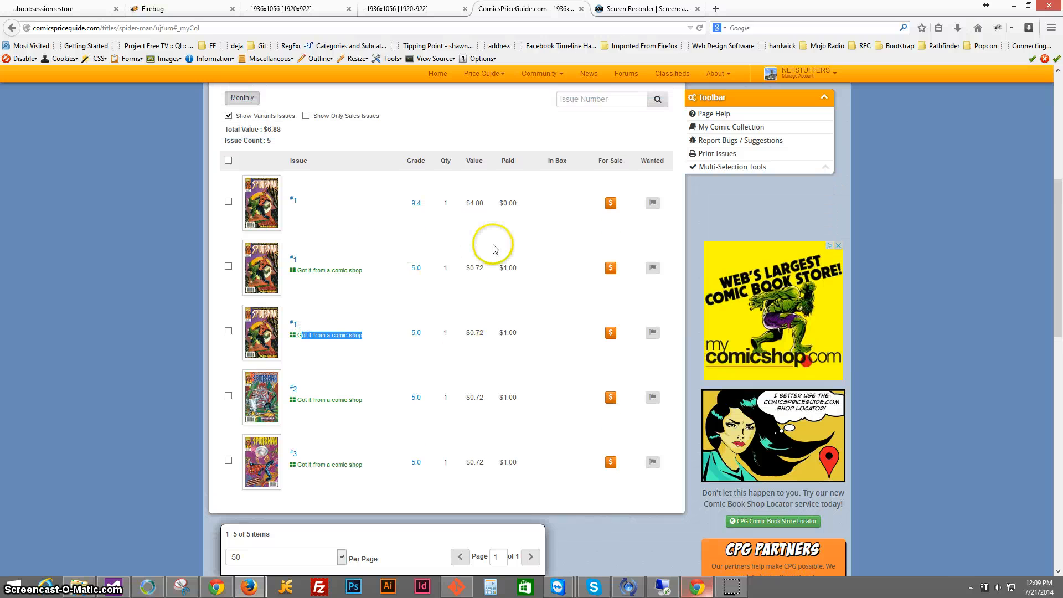
scroll("up", 3)
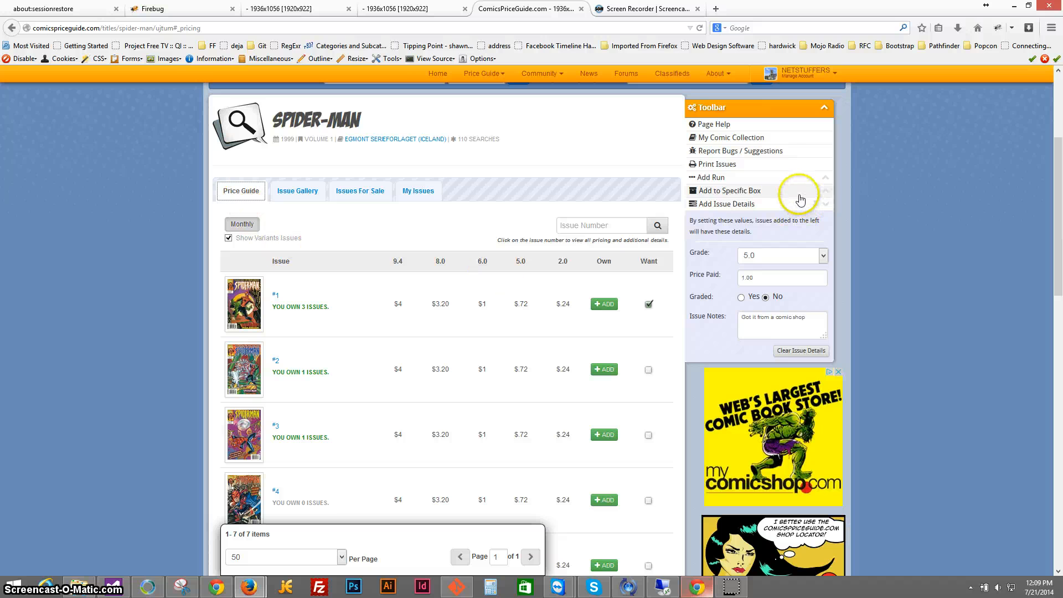
Set Add to Specific Box to Box 2 : Comics and expand the Add Issue Details defaults
left_click(727, 190)
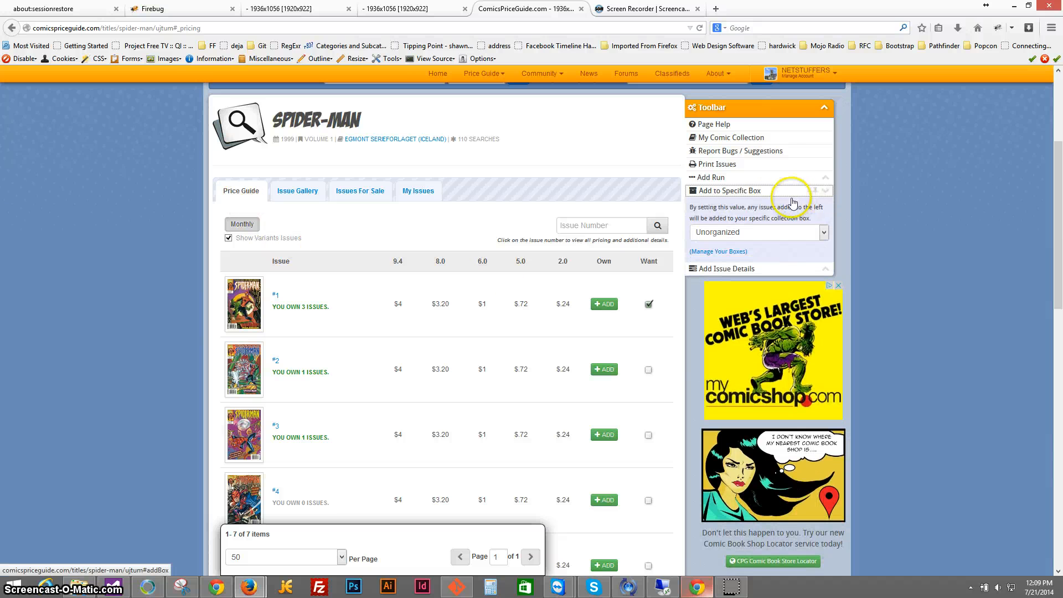
mouse_move(779, 234)
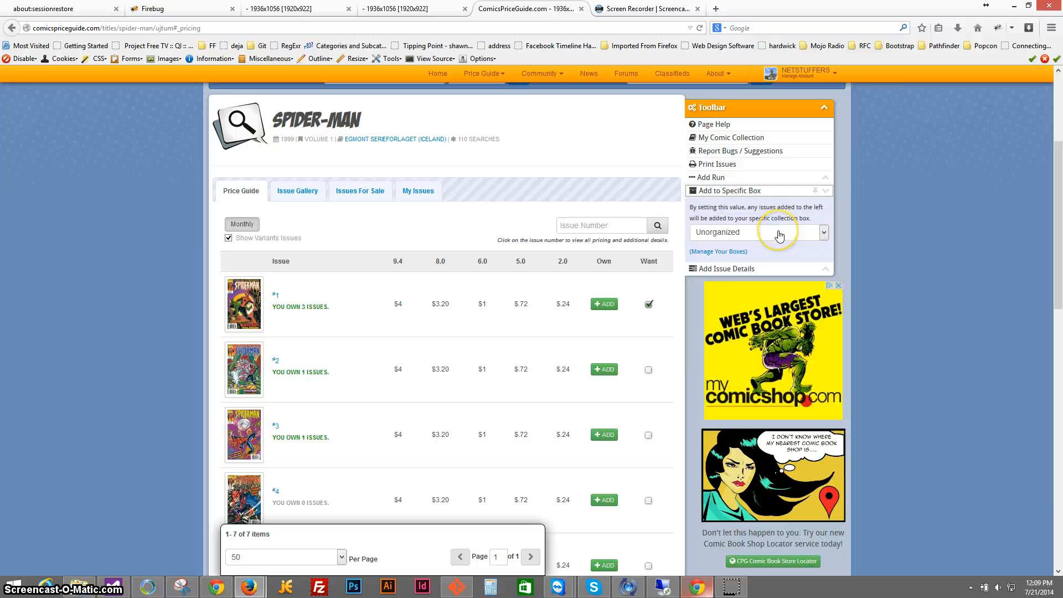
left_click(822, 231)
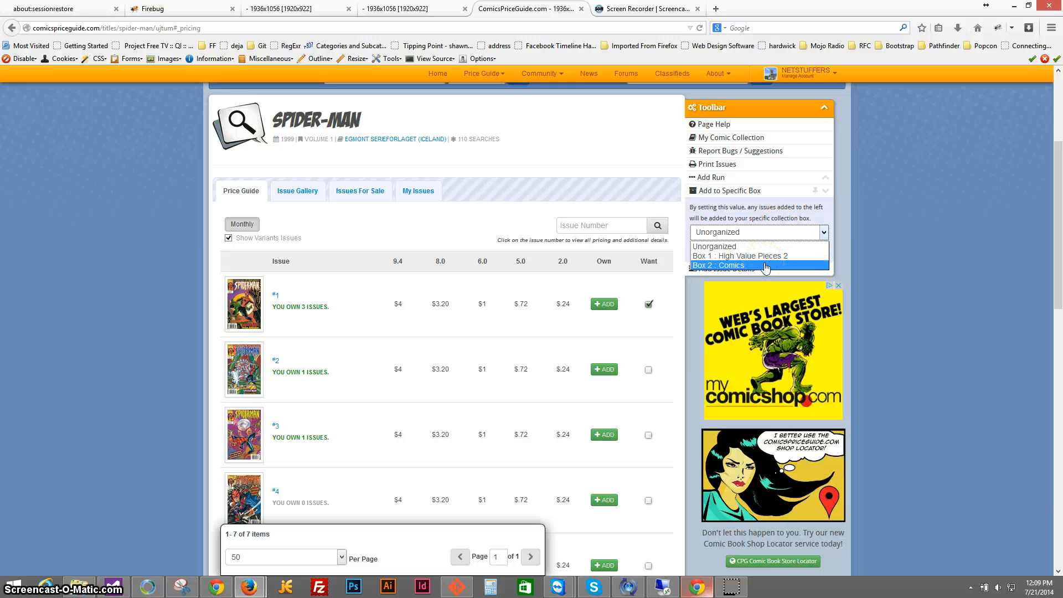
left_click(727, 265)
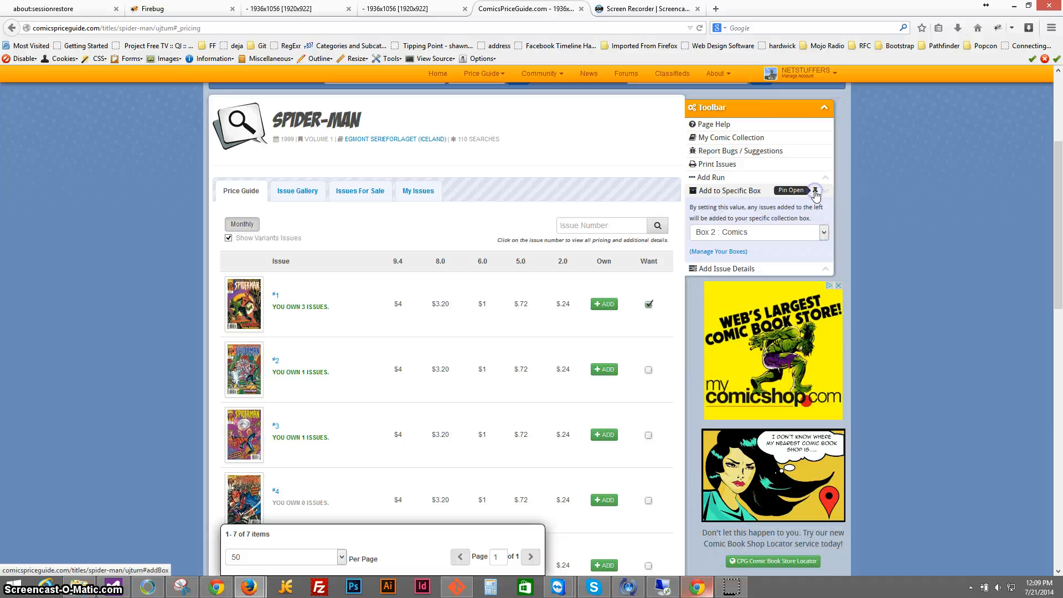
scroll("down", 3)
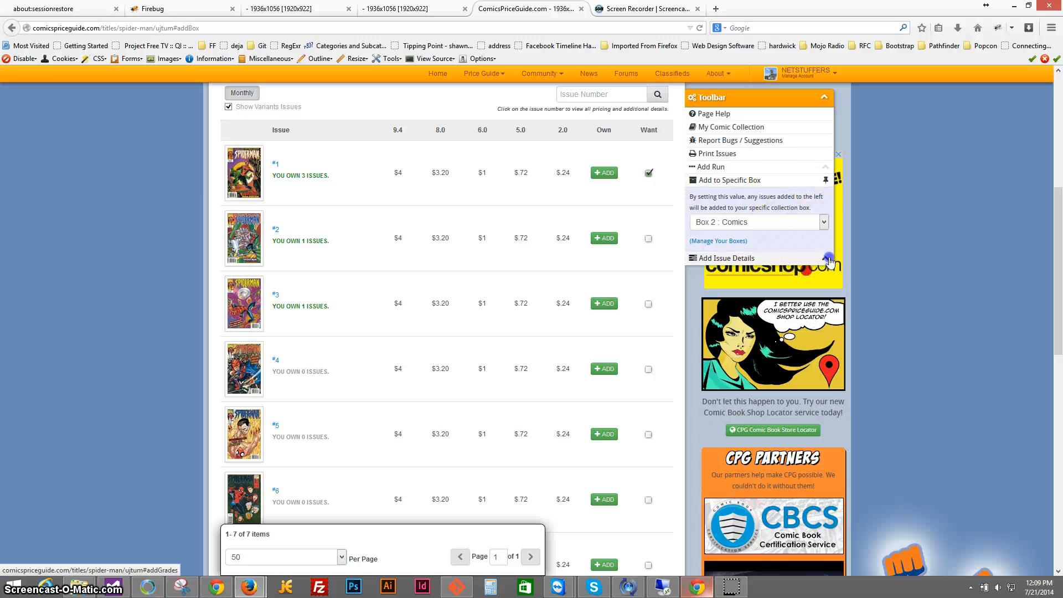
left_click(826, 258)
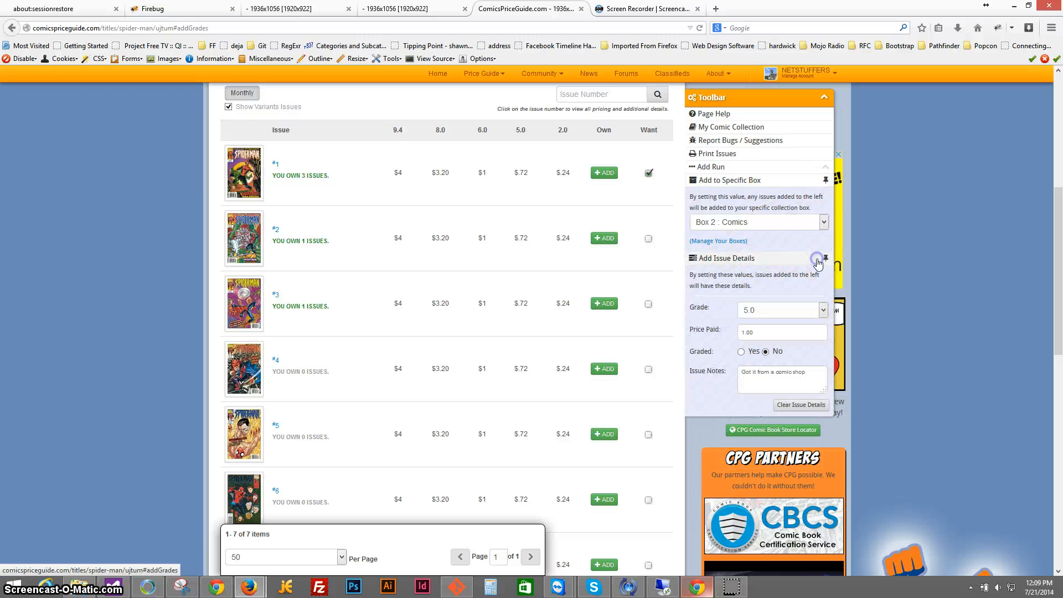
scroll("down", 3)
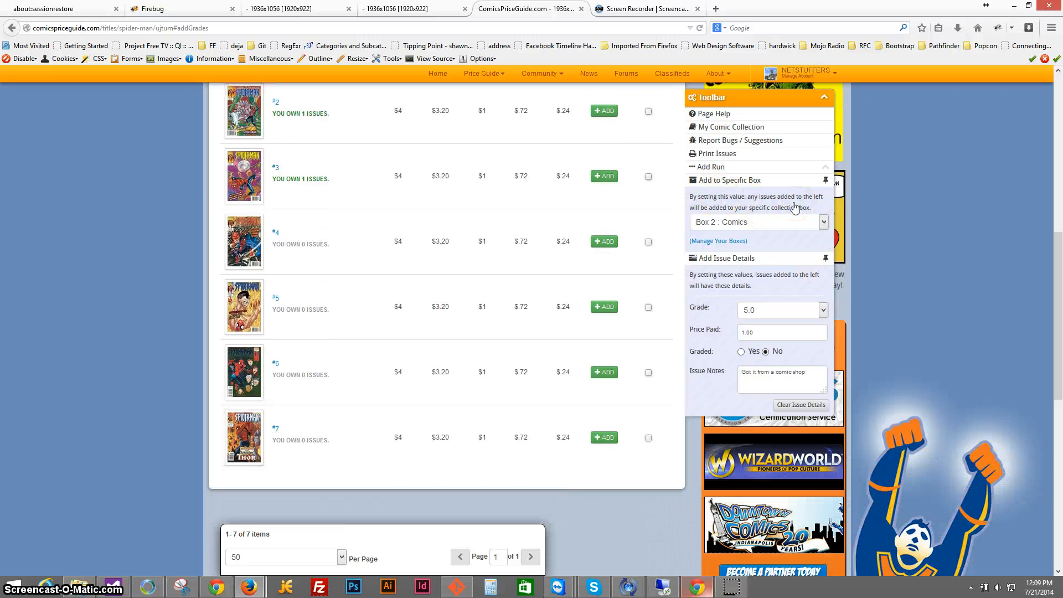
scroll("up", 3)
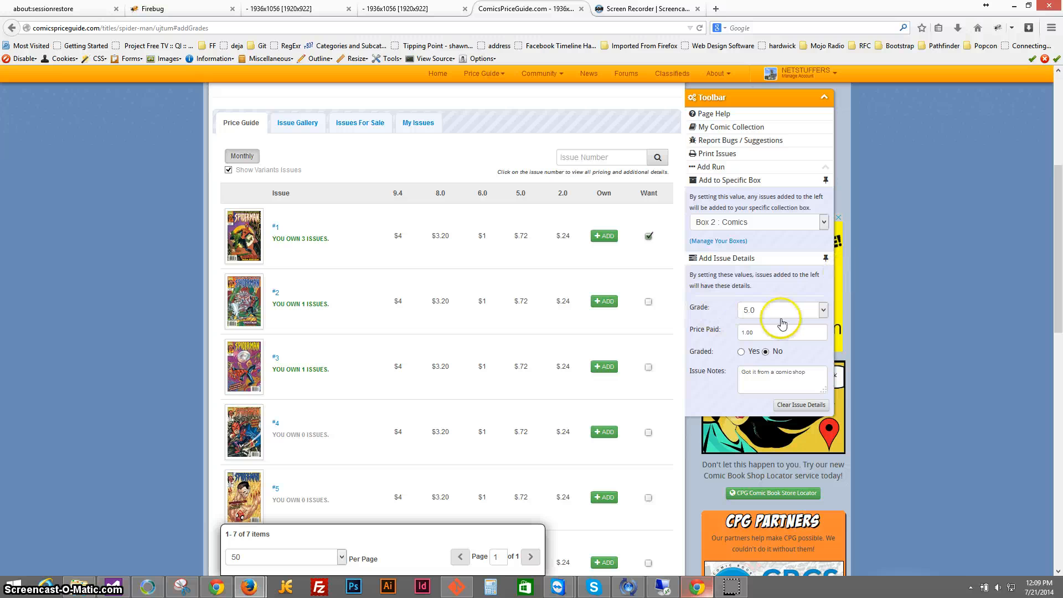
Add issue #7 at grade 9.2 for $3.00 into the High Value Pieces 2 box
scroll("down", 3)
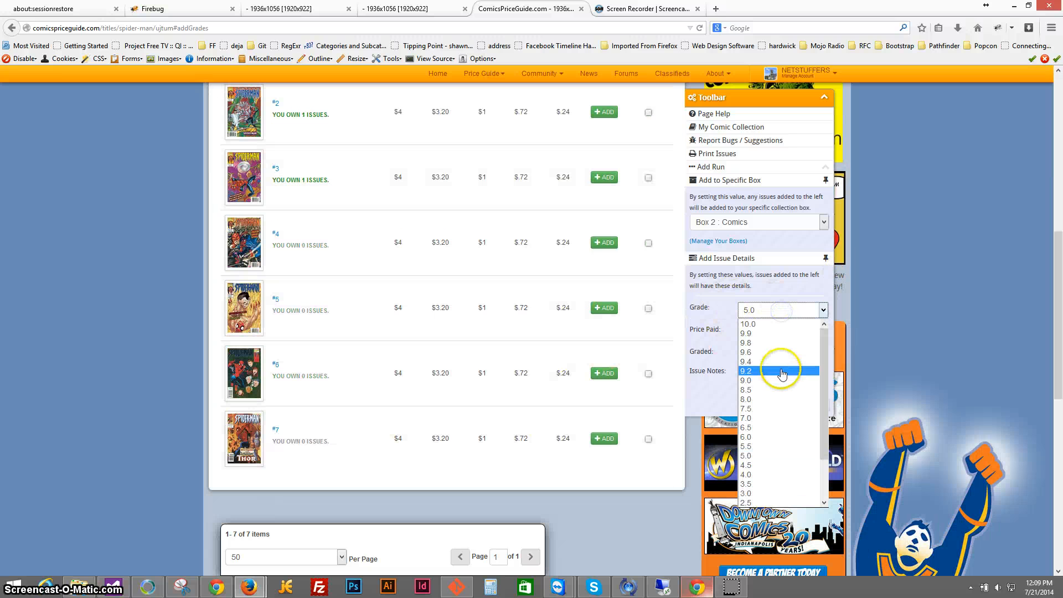
left_click(746, 369)
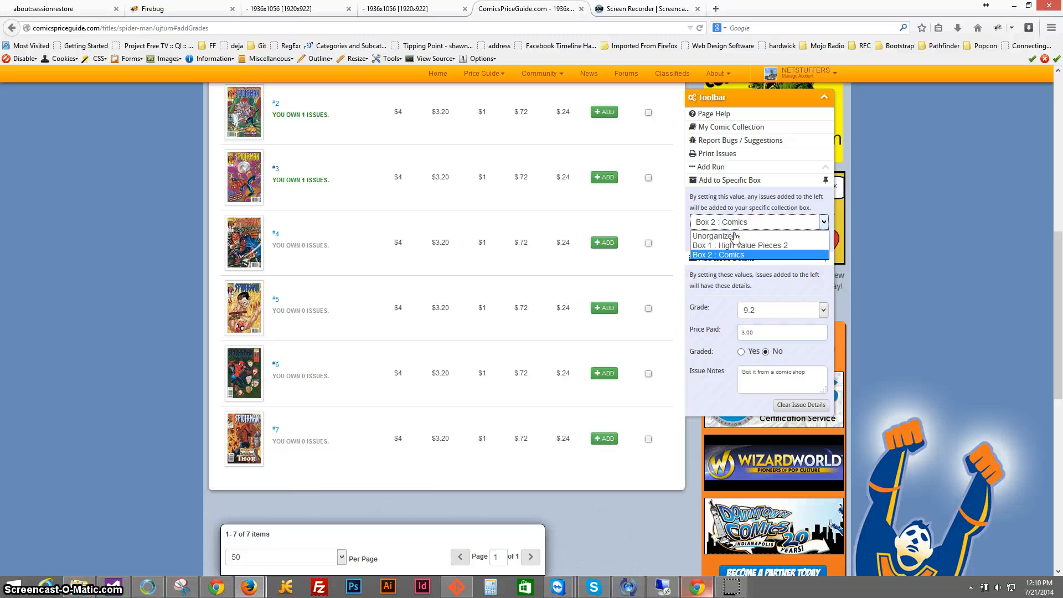
left_click(745, 245)
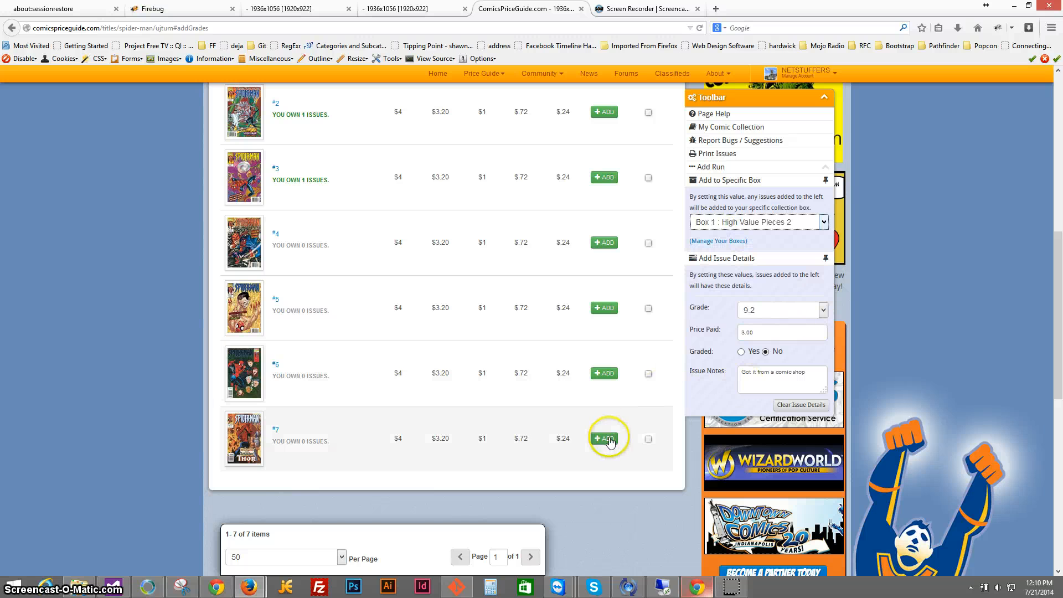
left_click(603, 438)
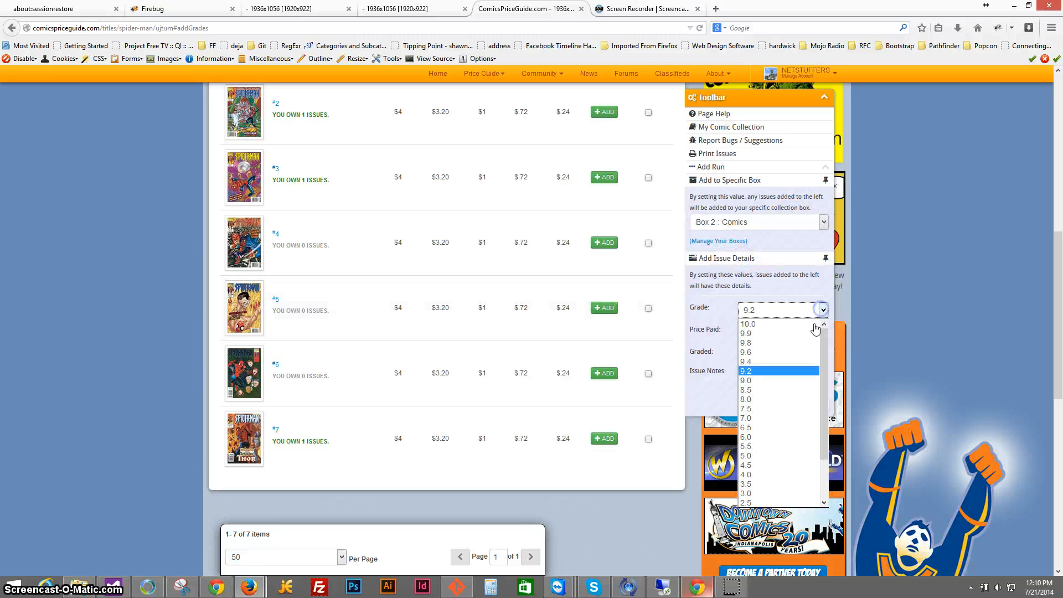
Add issue #6 at grade 10.0 with price paid 10.00 into the Comics box
left_click(748, 324)
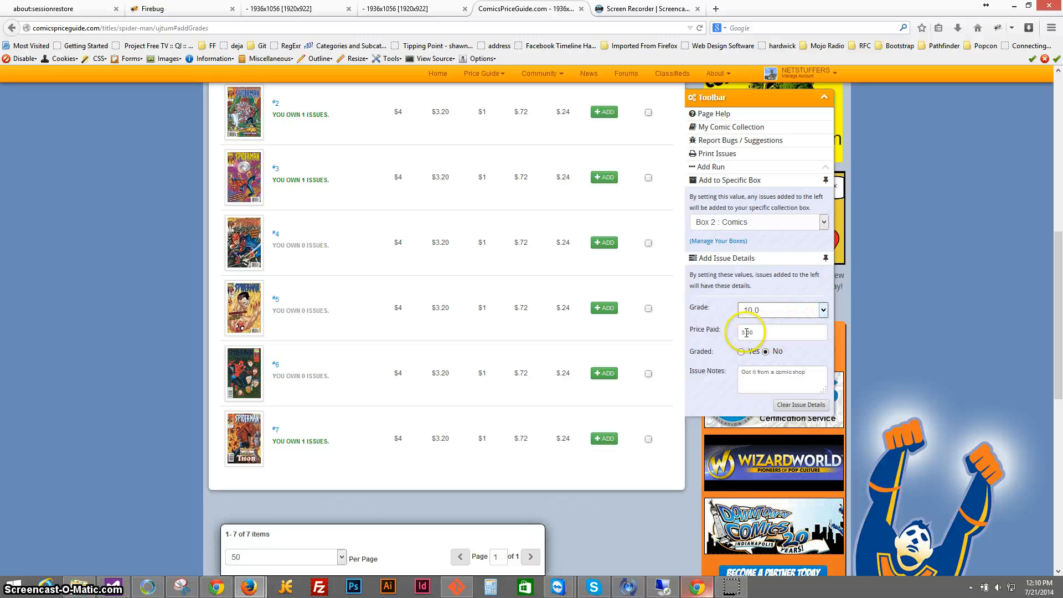
type("10.00")
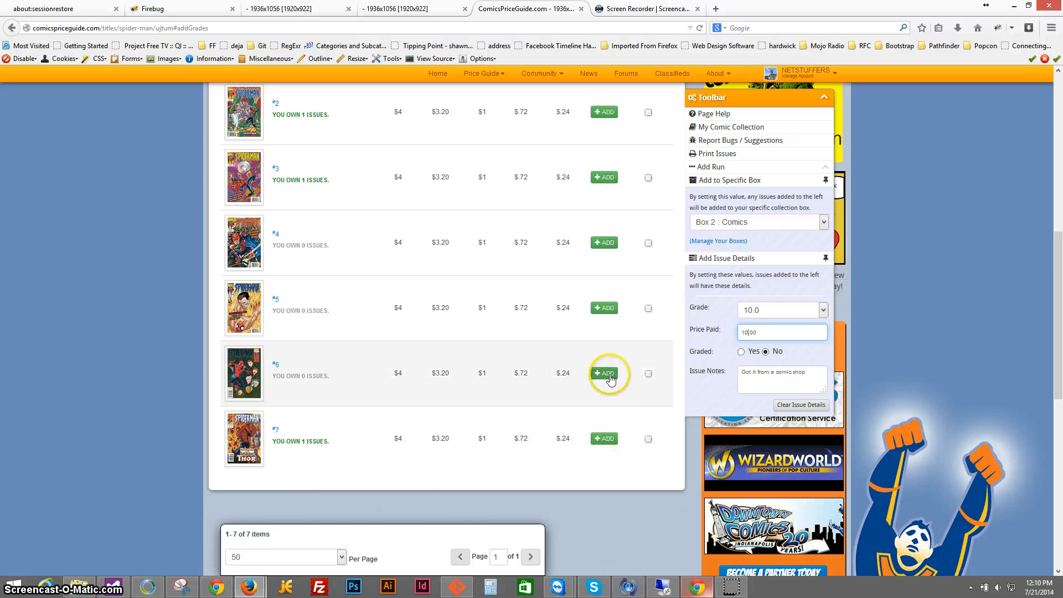
left_click(604, 373)
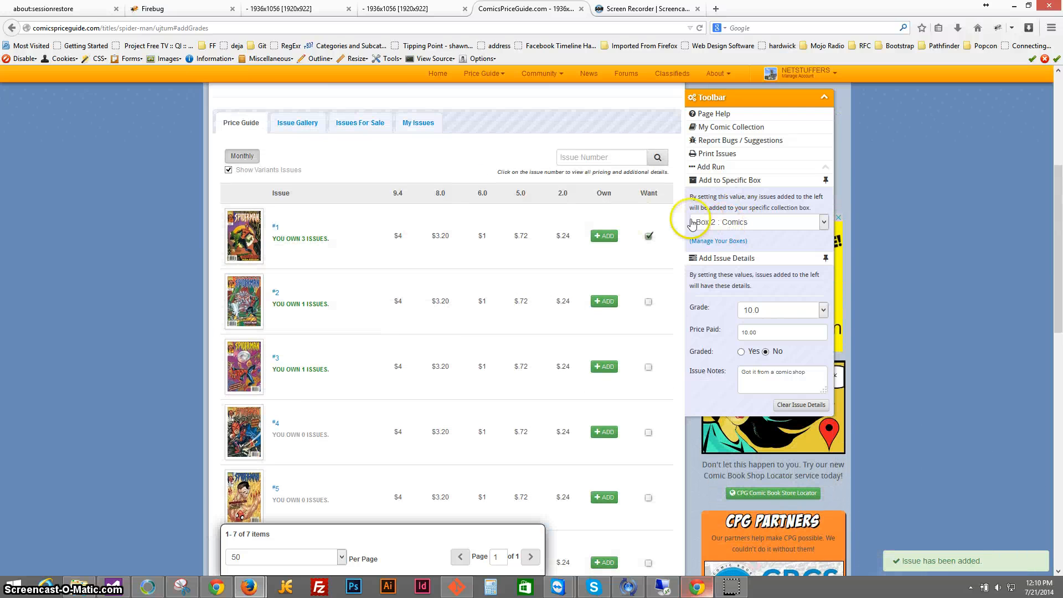
mouse_move(419, 123)
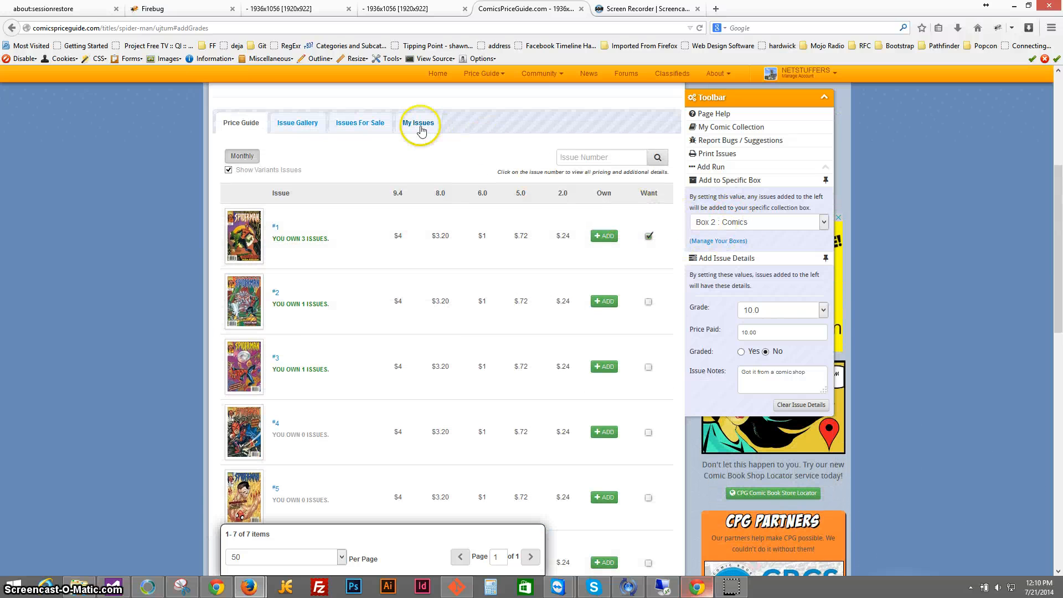
Review My Issues listing 7 issues worth $18.64, with #6 in Comics and #7 in High Value Pieces 2
left_click(419, 123)
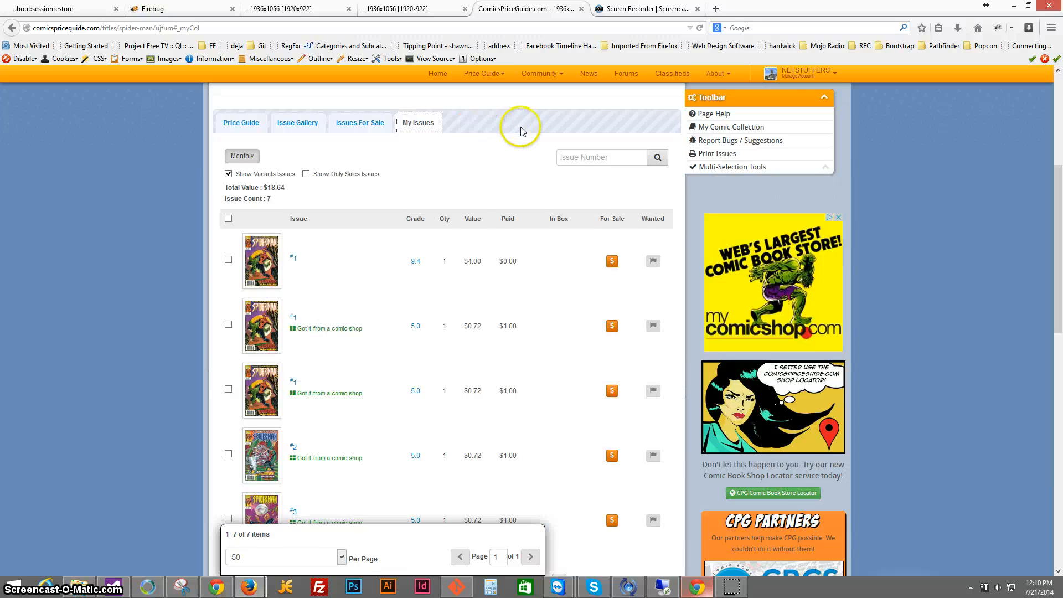
scroll("down", 3)
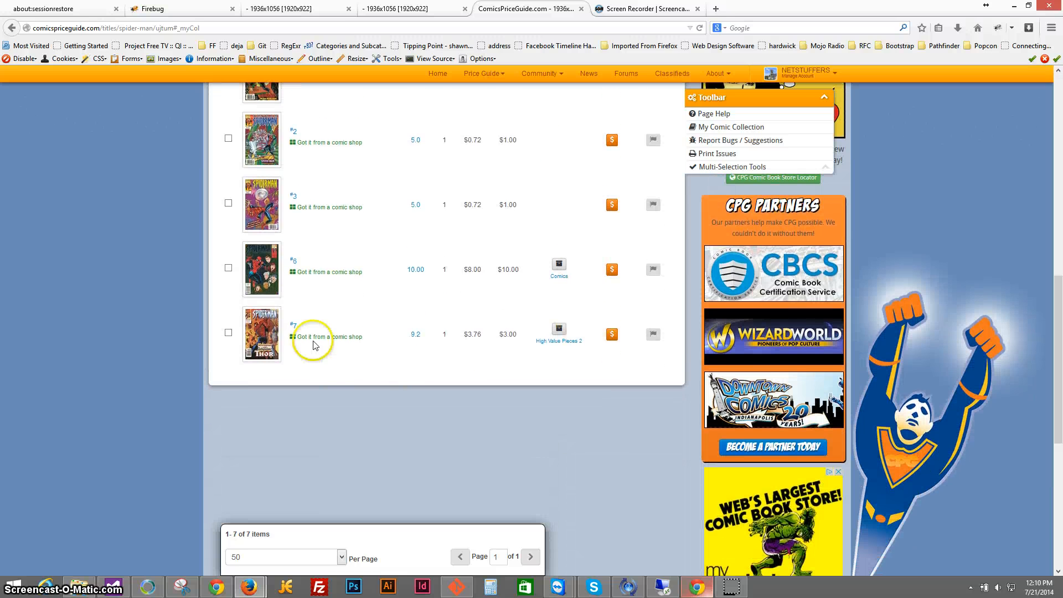
mouse_move(558, 339)
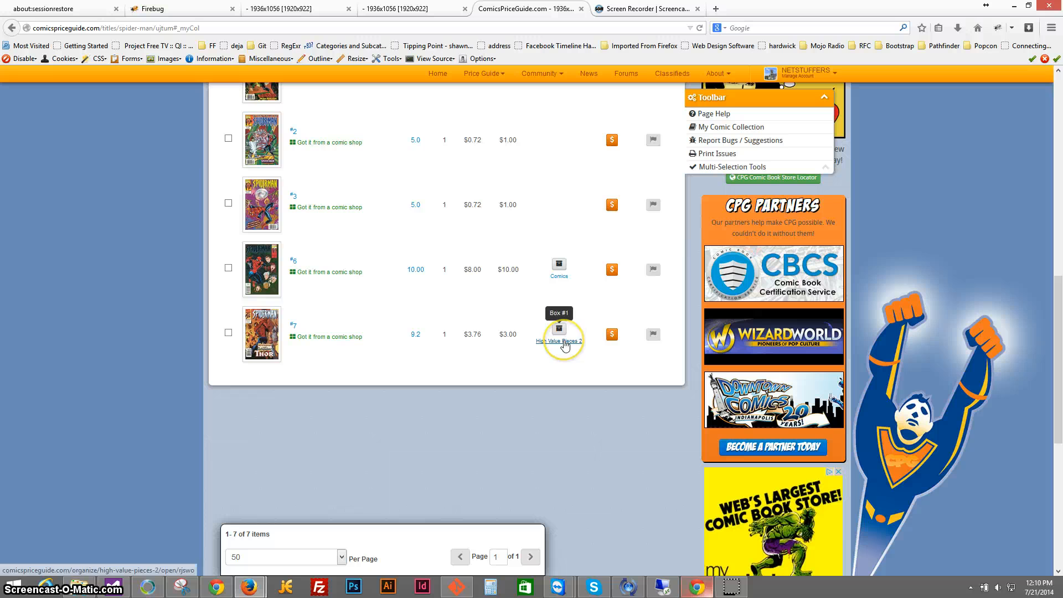
mouse_move(364, 312)
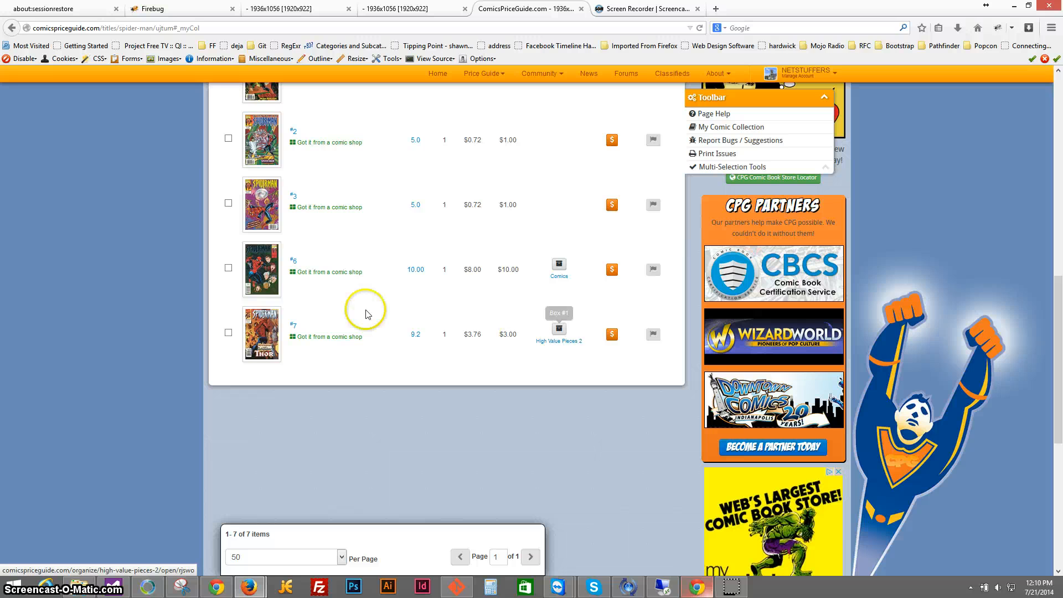
mouse_move(557, 278)
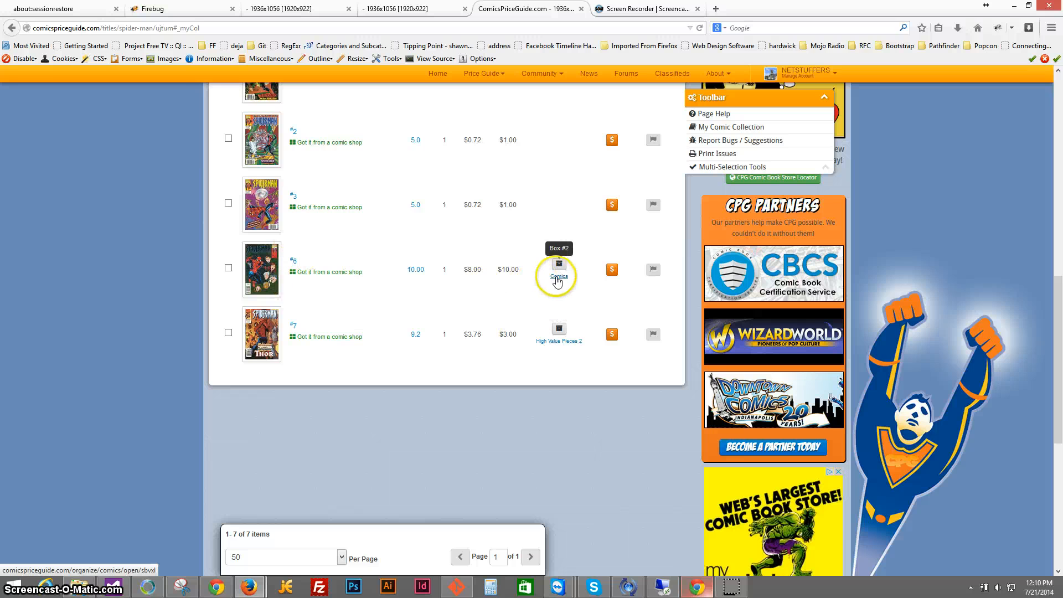
mouse_move(416, 270)
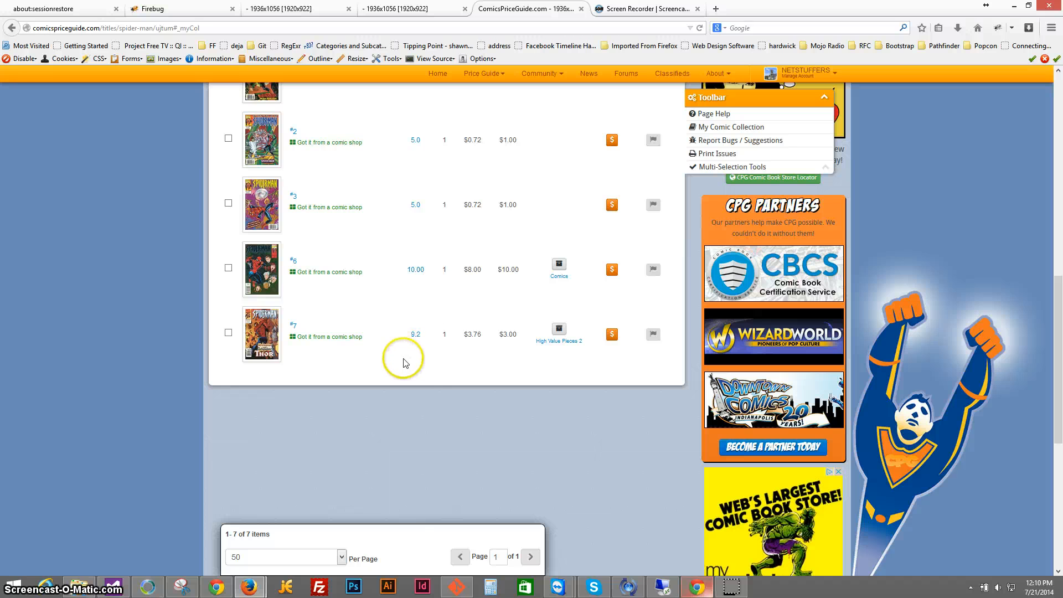
mouse_move(457, 339)
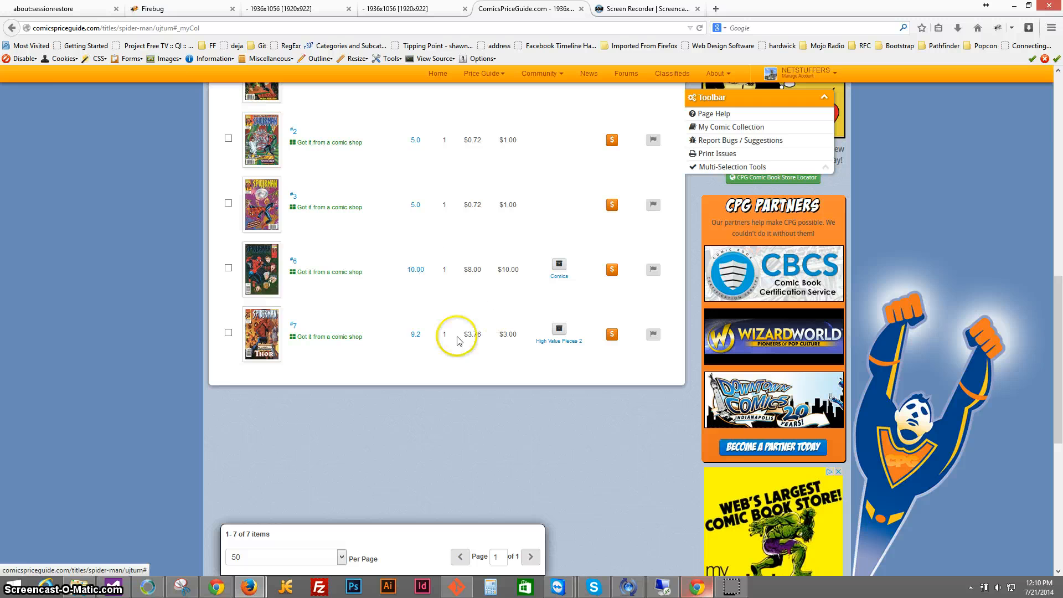
mouse_move(498, 411)
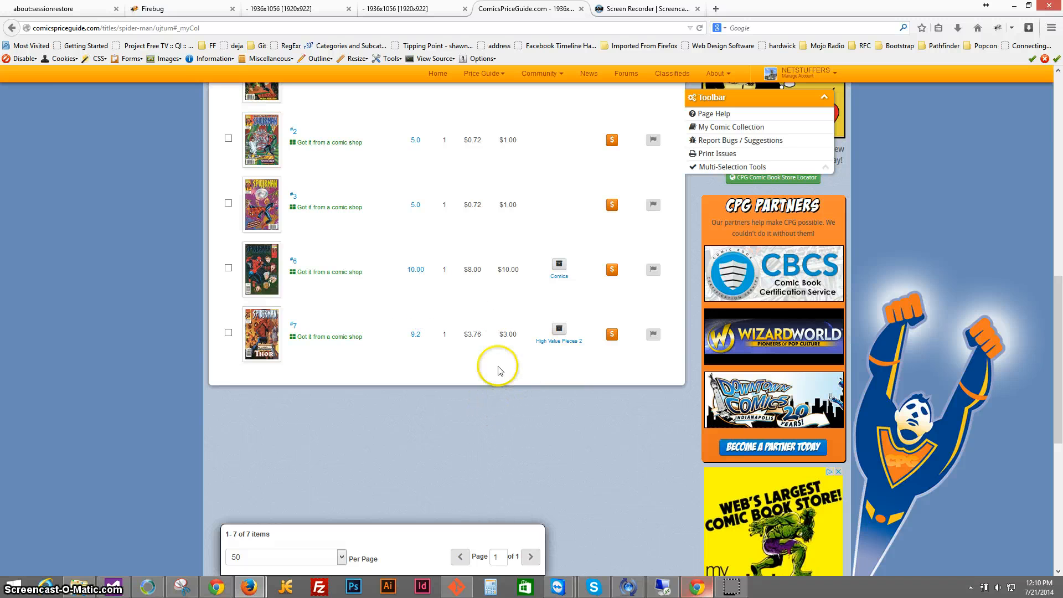
mouse_move(475, 319)
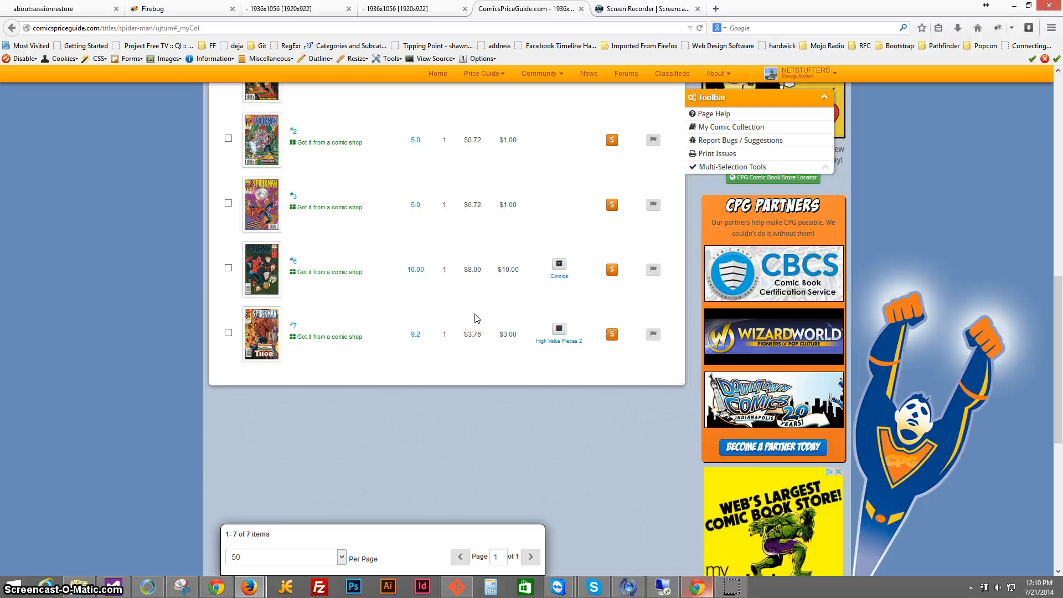